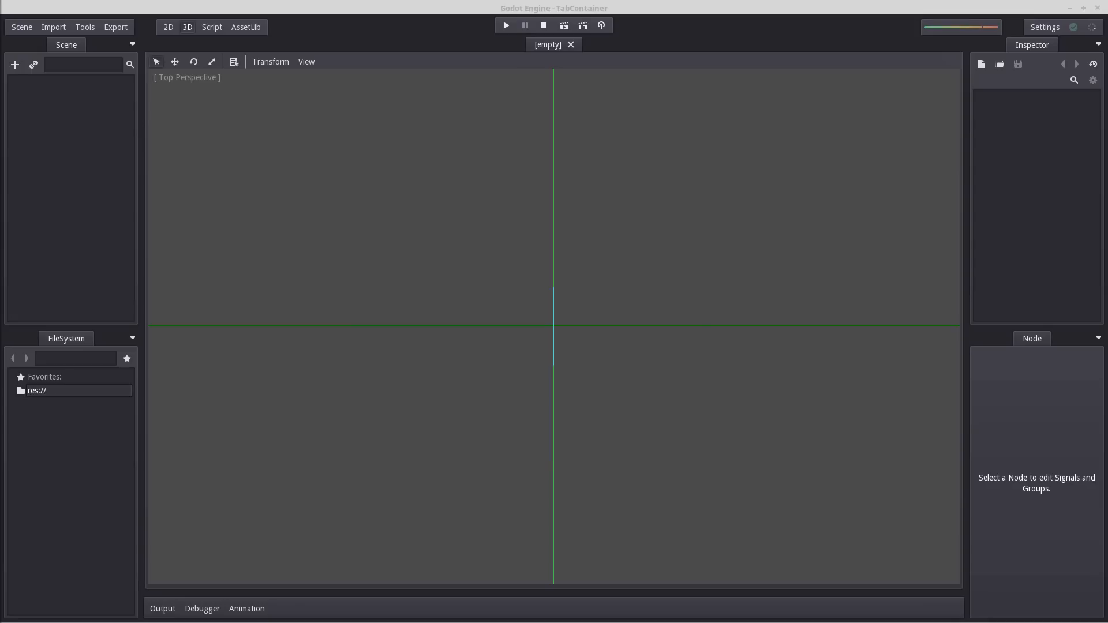
- Create a Control node as the scene root and rename it to main
{"action": "left_click", "coordinate": [14, 65]}
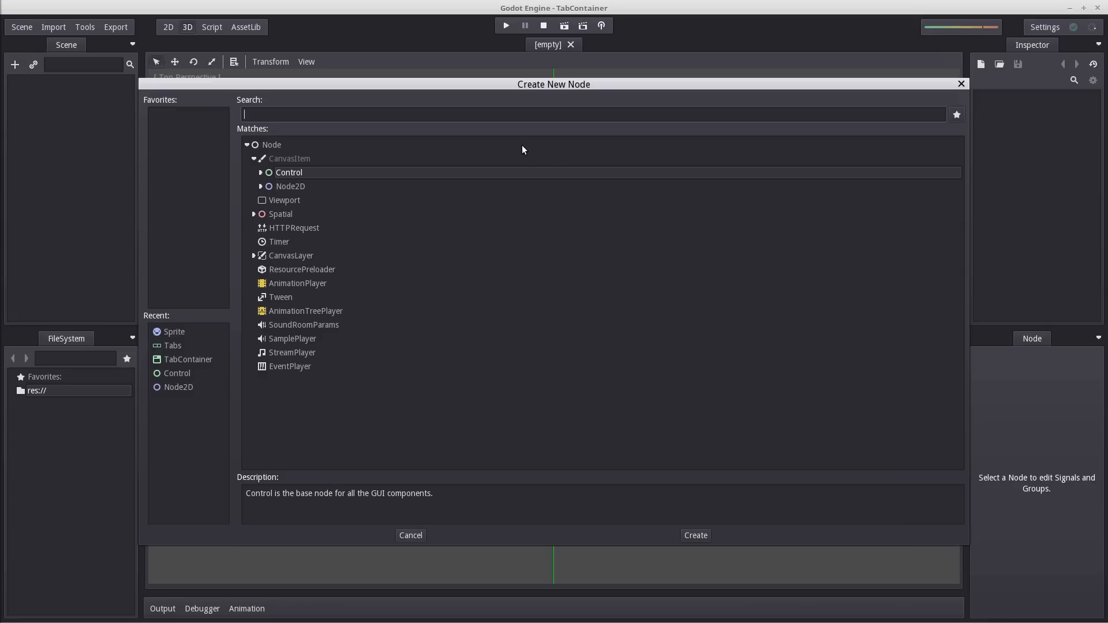
{"action": "left_click", "coordinate": [694, 534]}
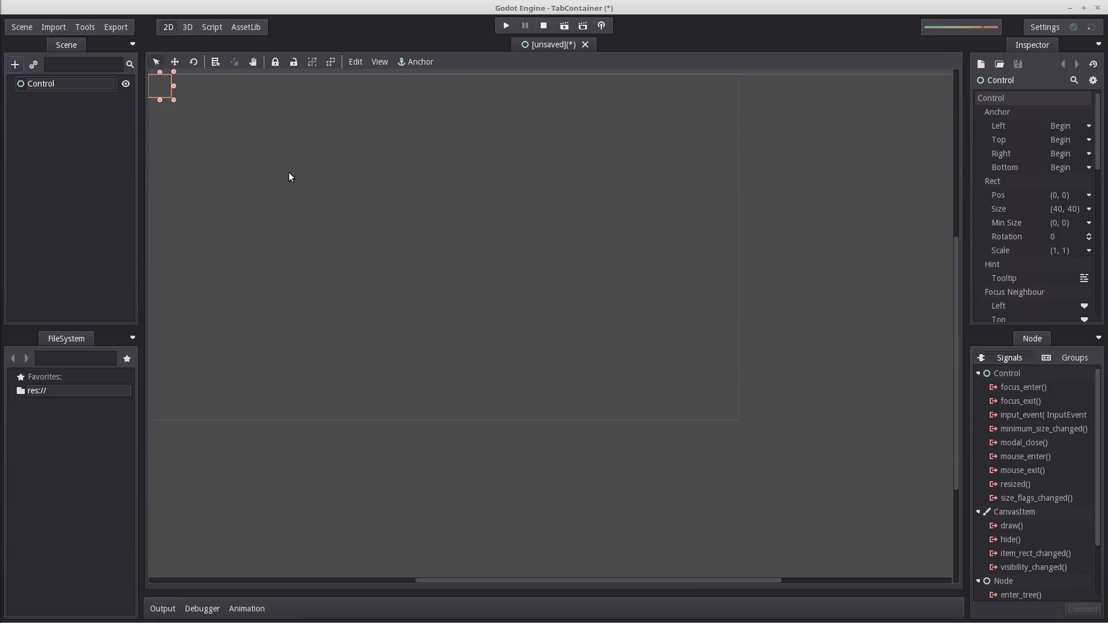
{"action": "double_click", "coordinate": [40, 83]}
{"action": "type", "text": "main"}
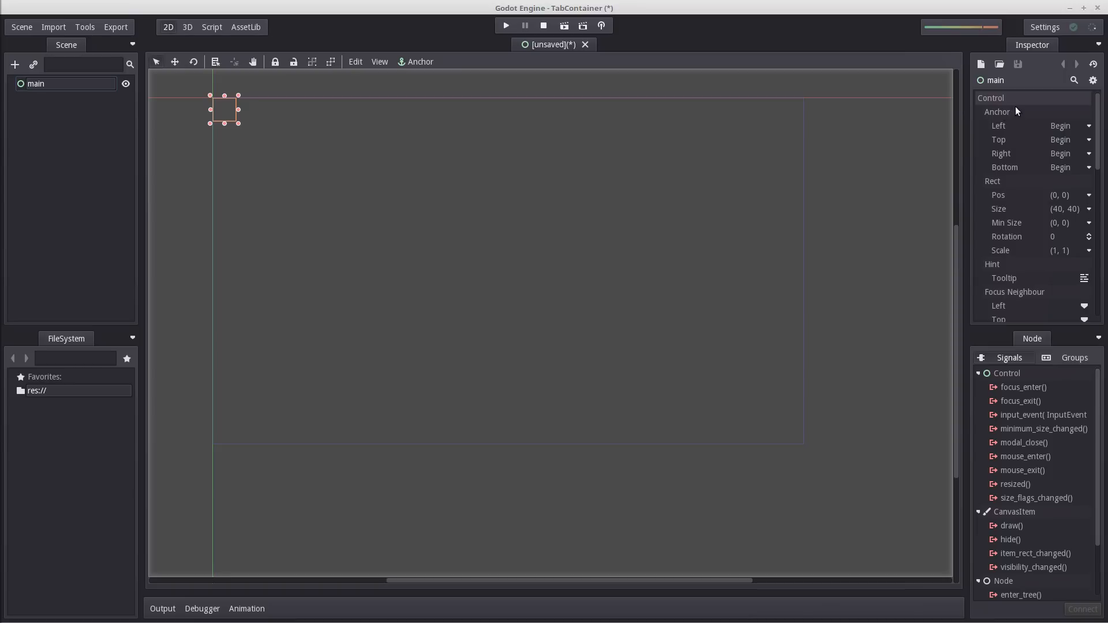
{"action": "mouse_move", "coordinate": [249, 95]}
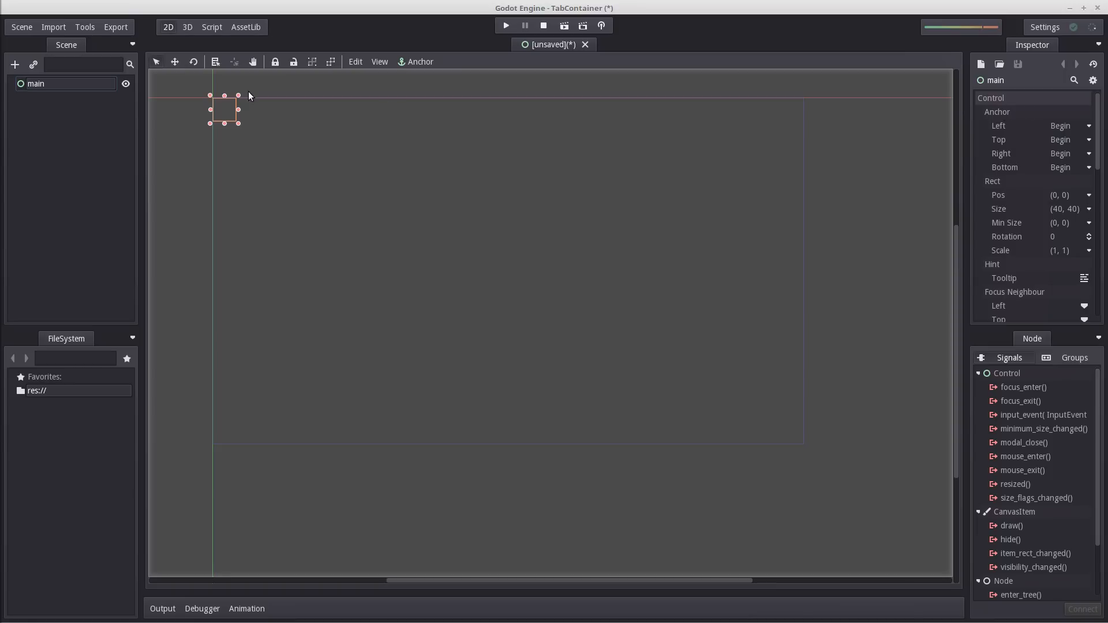
- Set main's right and bottom anchors to End and adjust its right margin
{"action": "left_click", "coordinate": [1066, 167]}
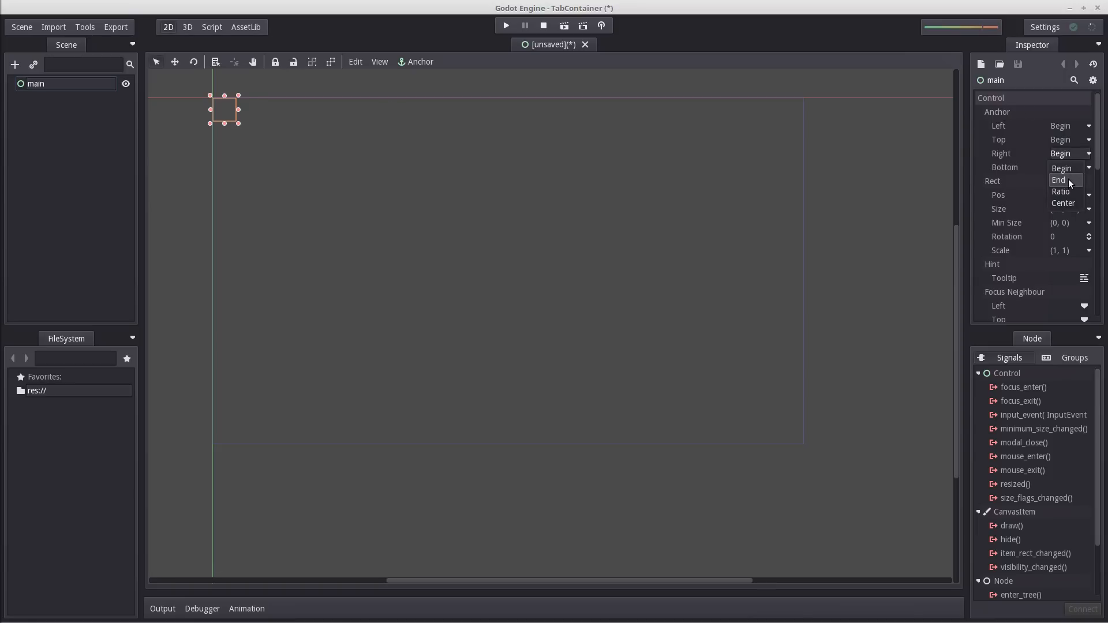
{"action": "left_click", "coordinate": [1060, 180]}
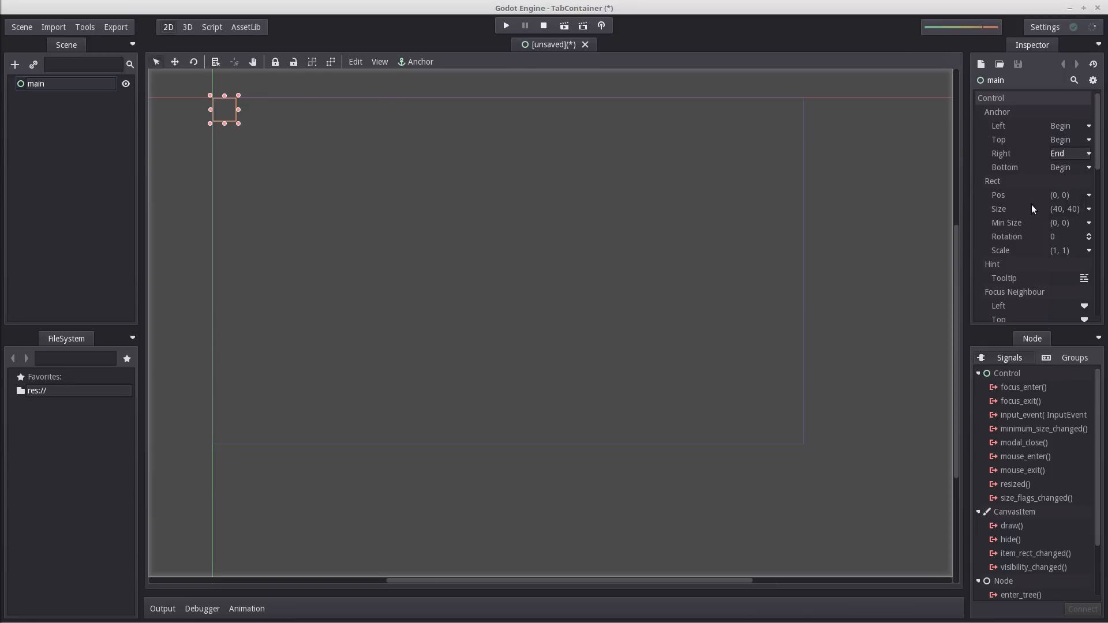
{"action": "left_click", "coordinate": [1066, 168]}
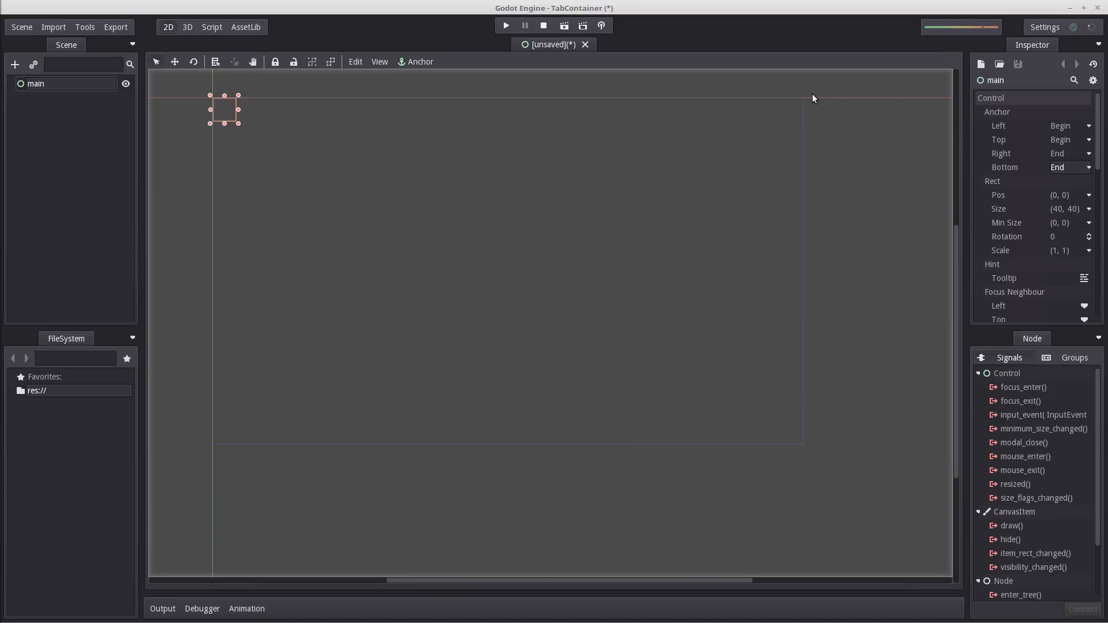
{"action": "mouse_move", "coordinate": [965, 120]}
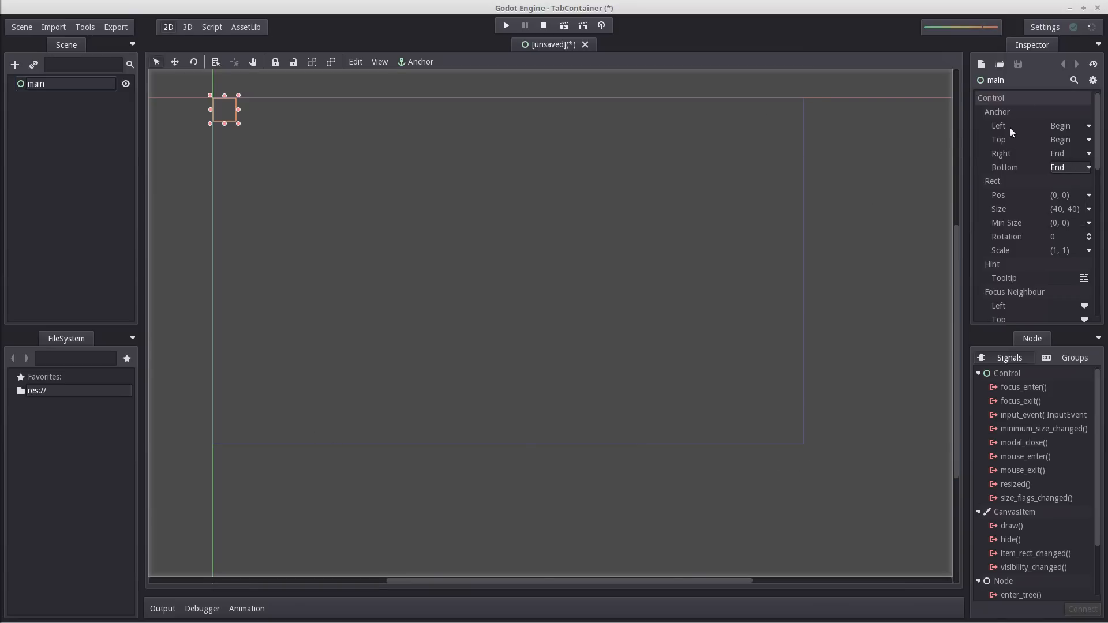
{"action": "mouse_move", "coordinate": [1030, 156]}
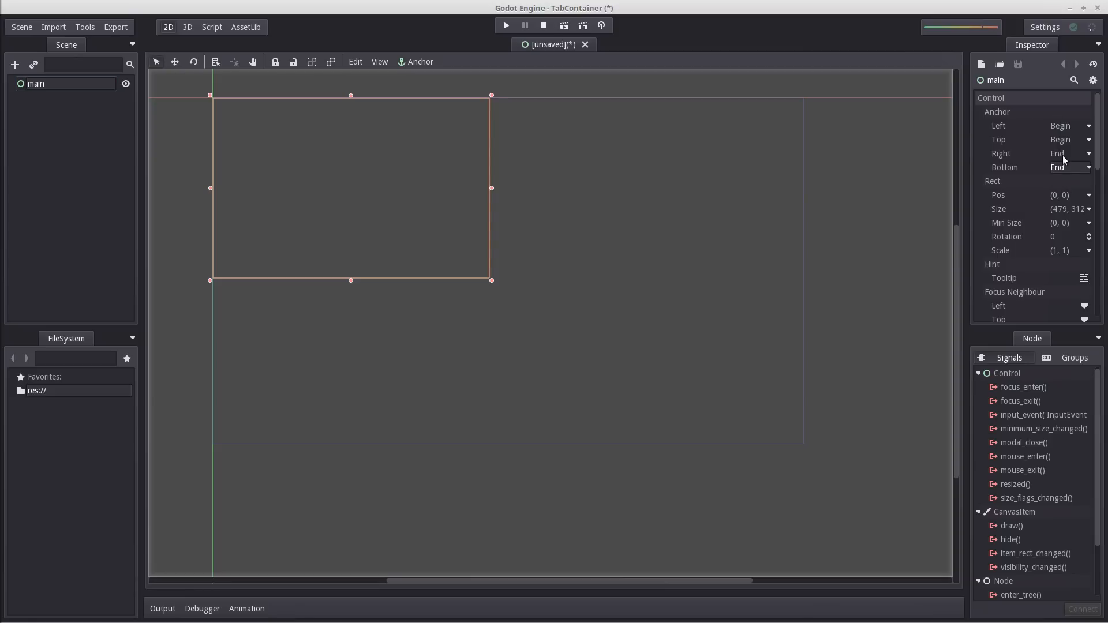
{"action": "mouse_move", "coordinate": [807, 448]}
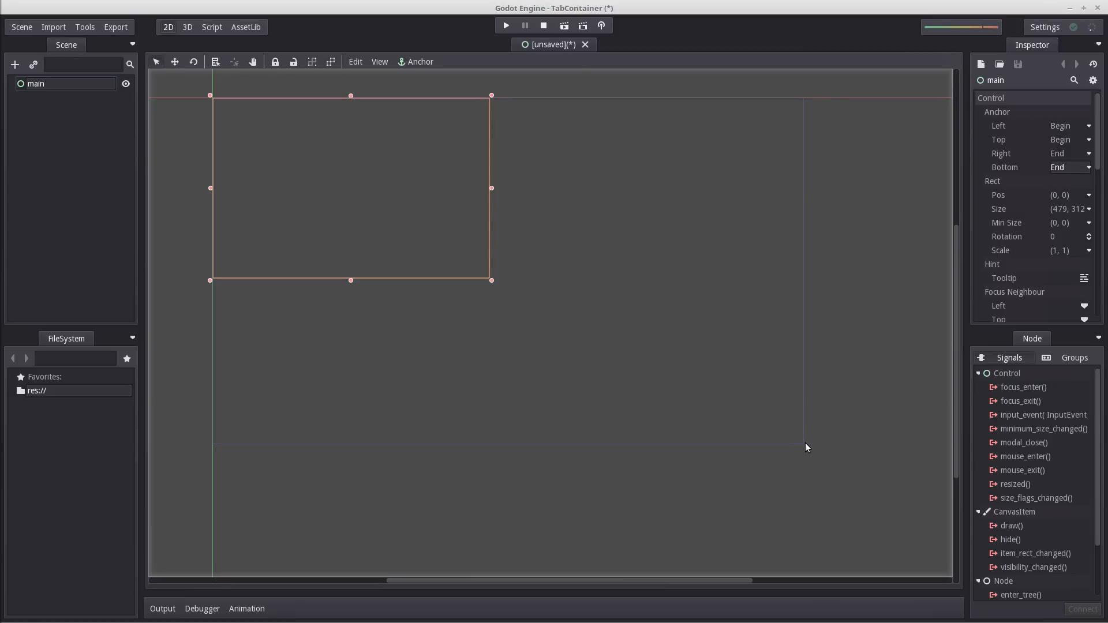
{"action": "scroll", "scroll_direction": "down", "scroll_amount": 3}
{"action": "type", "text": "0"}
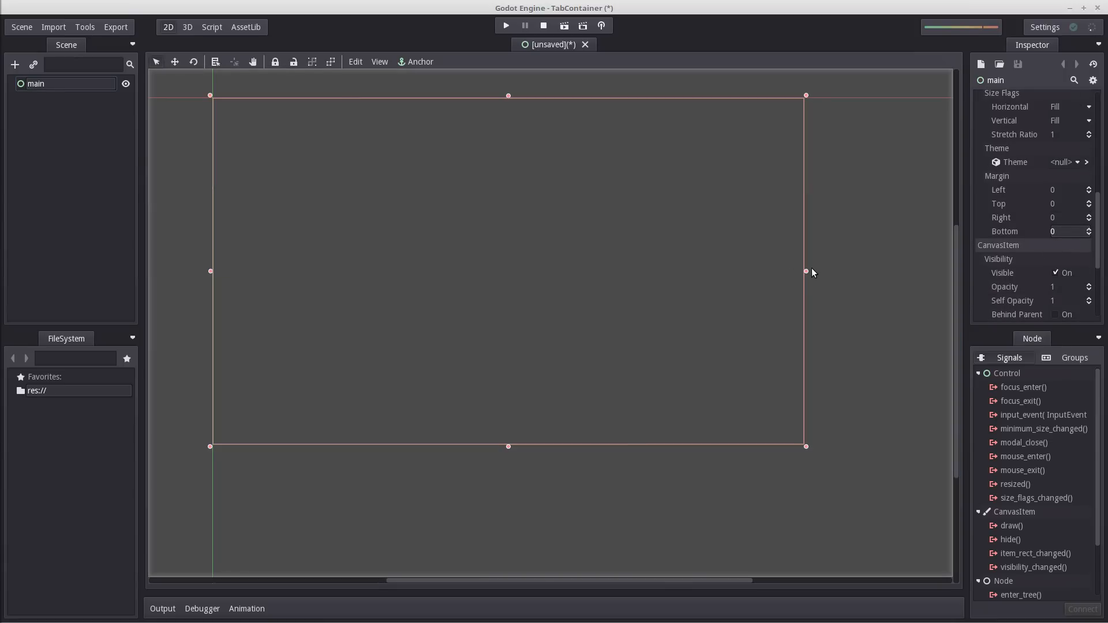
{"action": "left_click_drag", "start_coordinate": [806, 272], "coordinate": [782, 271]}
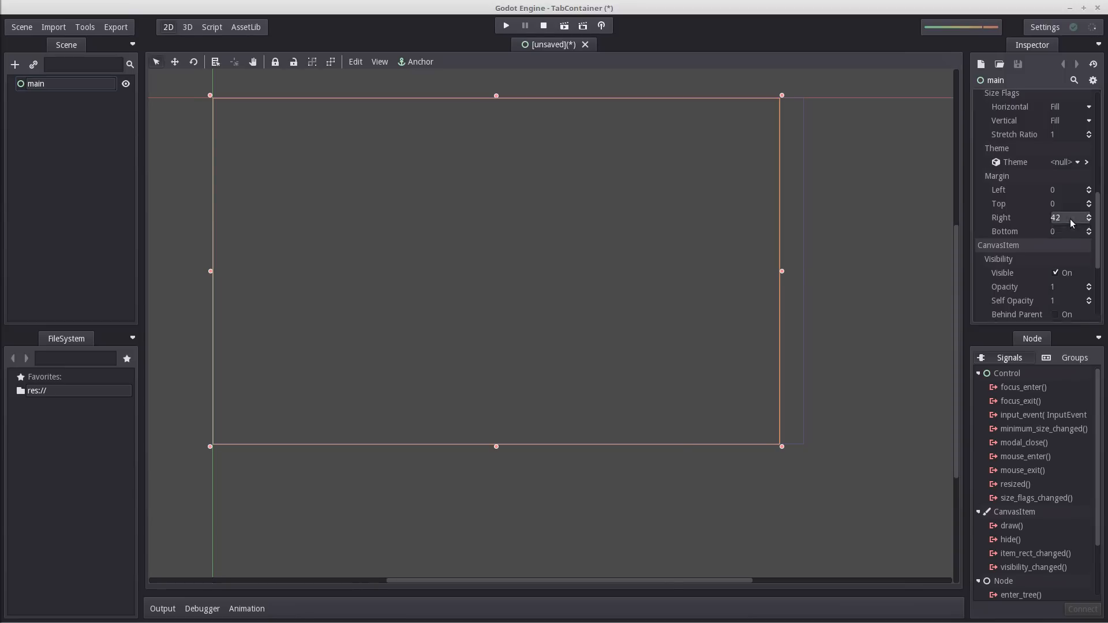
- Add a TabContainer child under main and stretch it to fill main's area
{"action": "right_click", "coordinate": [34, 83]}
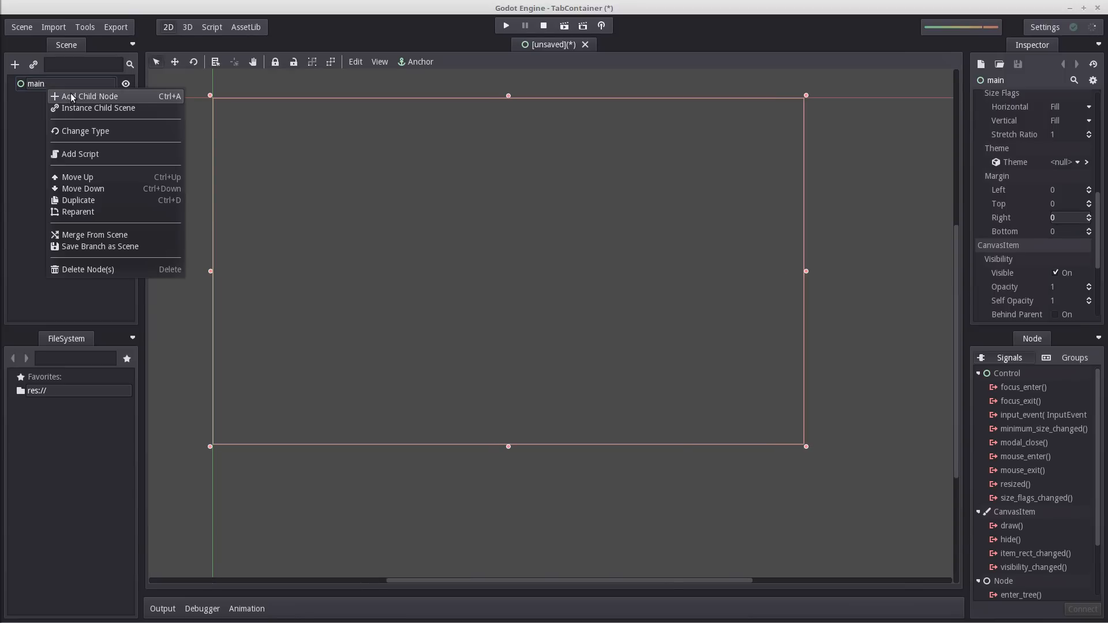
{"action": "left_click", "coordinate": [90, 96]}
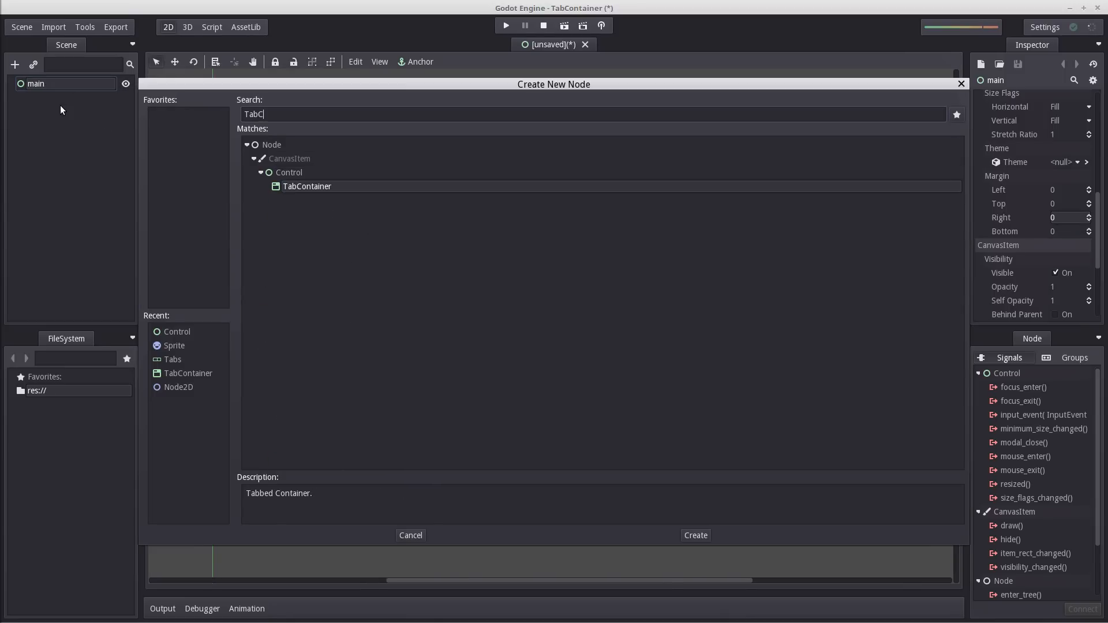
{"action": "left_click", "coordinate": [695, 534]}
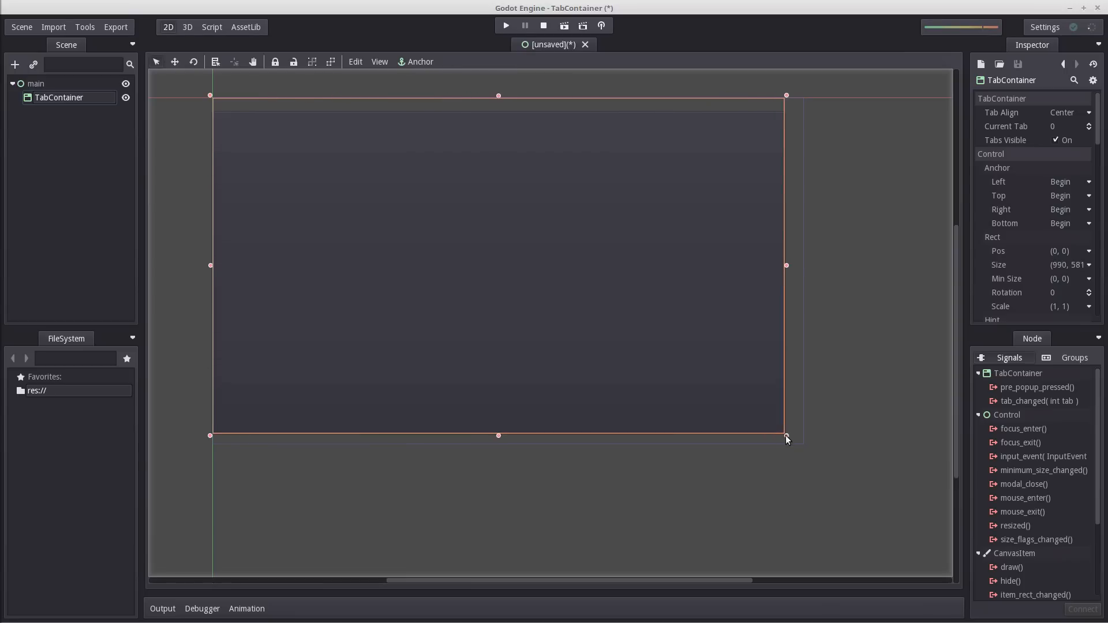
{"action": "left_click_drag", "start_coordinate": [786, 435], "coordinate": [802, 443]}
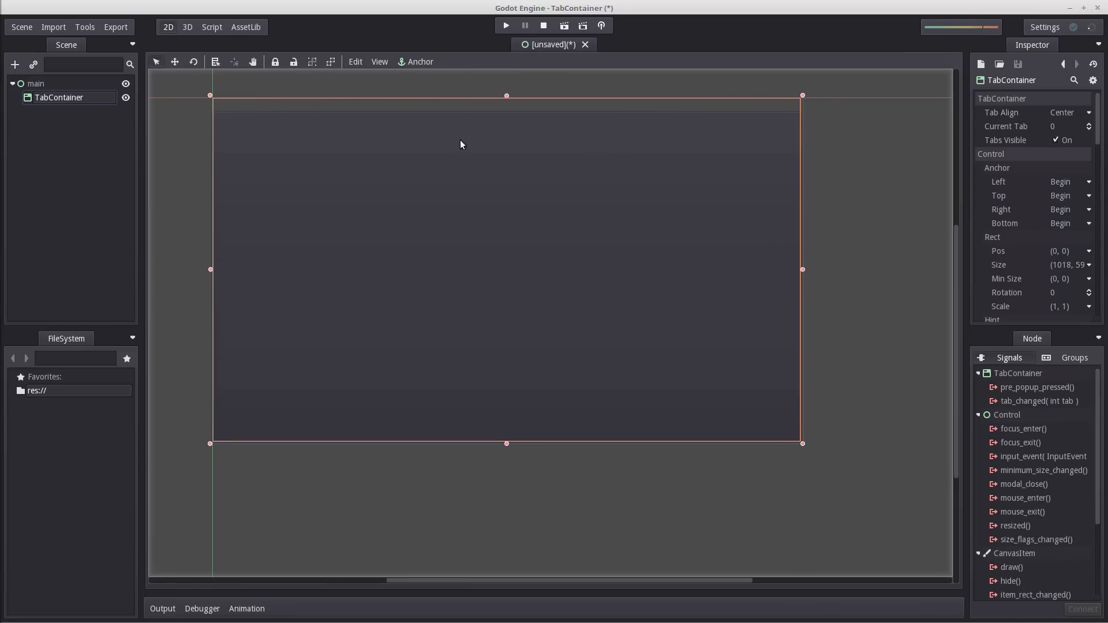
{"action": "mouse_move", "coordinate": [768, 245]}
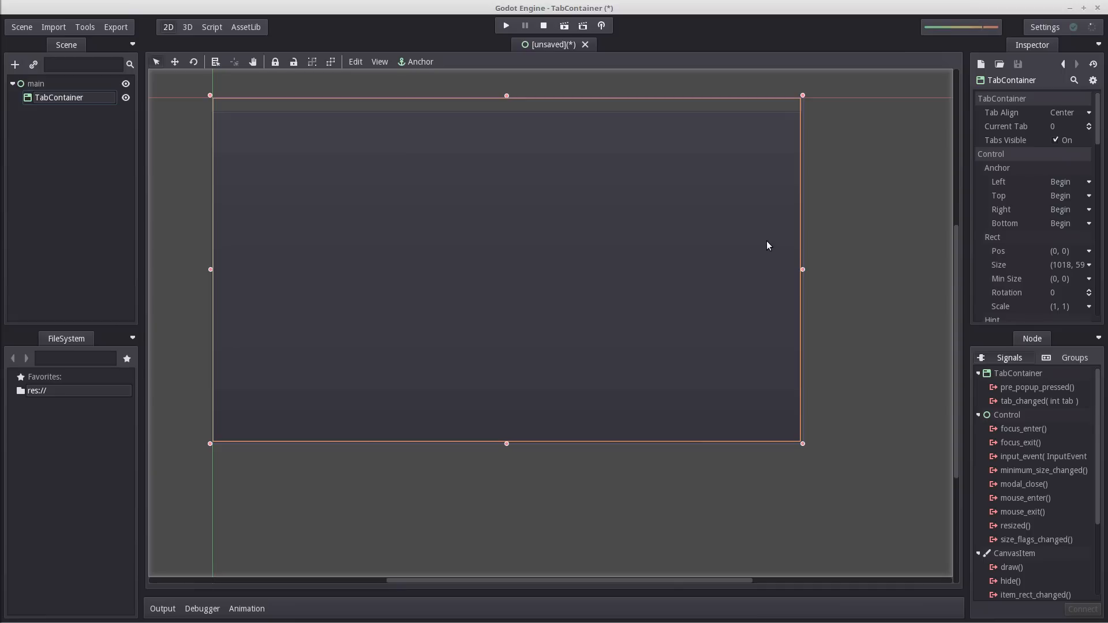
{"action": "mouse_move", "coordinate": [356, 282]}
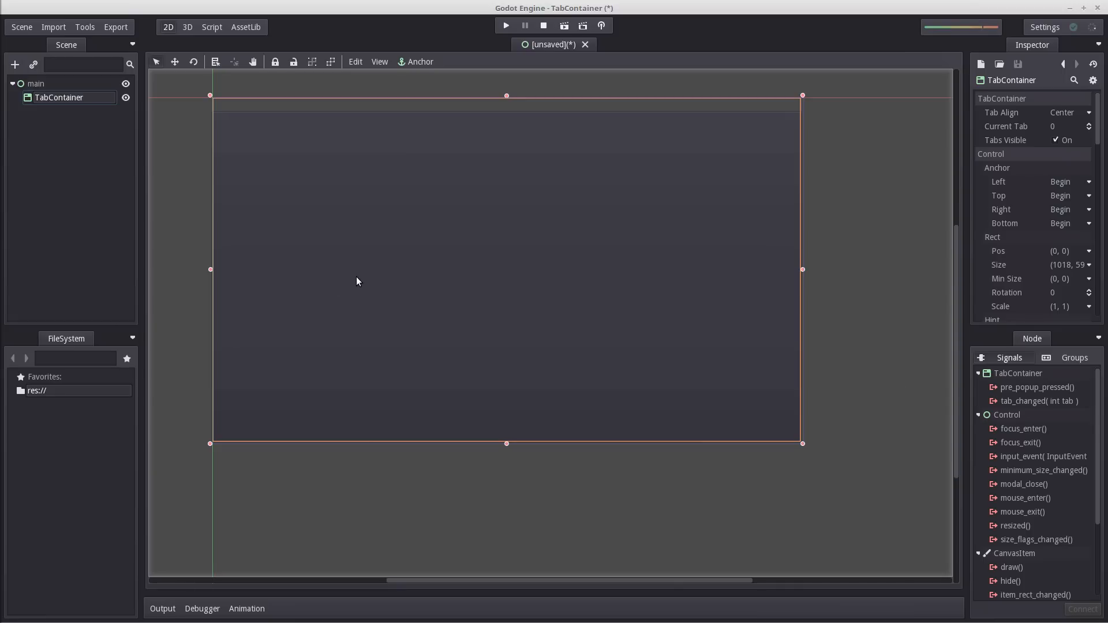
{"action": "mouse_move", "coordinate": [1053, 405]}
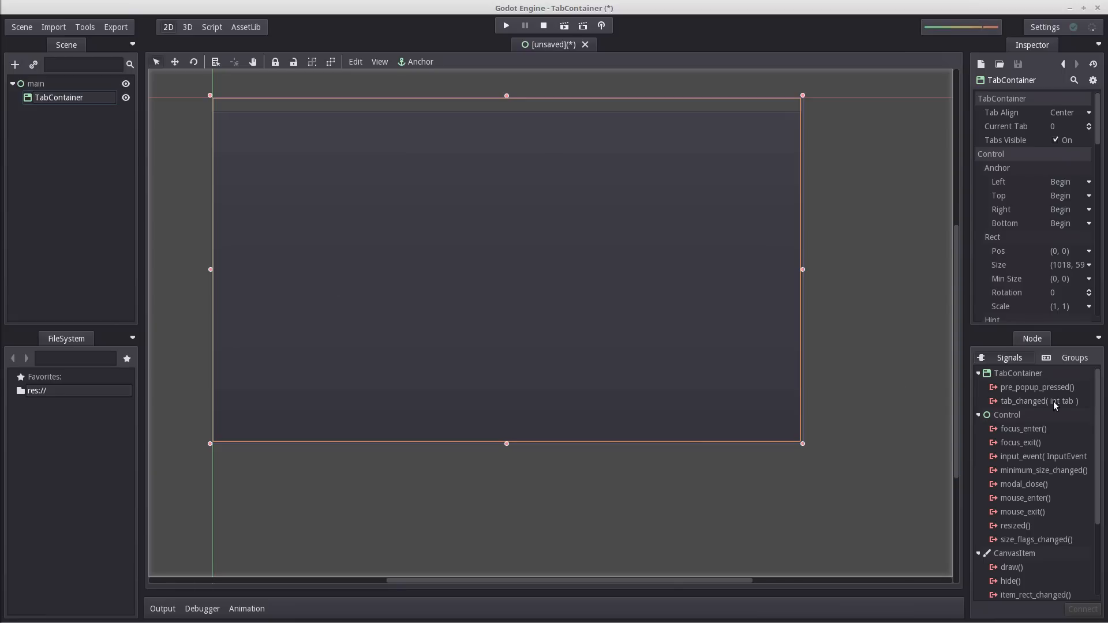
{"action": "mouse_move", "coordinate": [789, 256]}
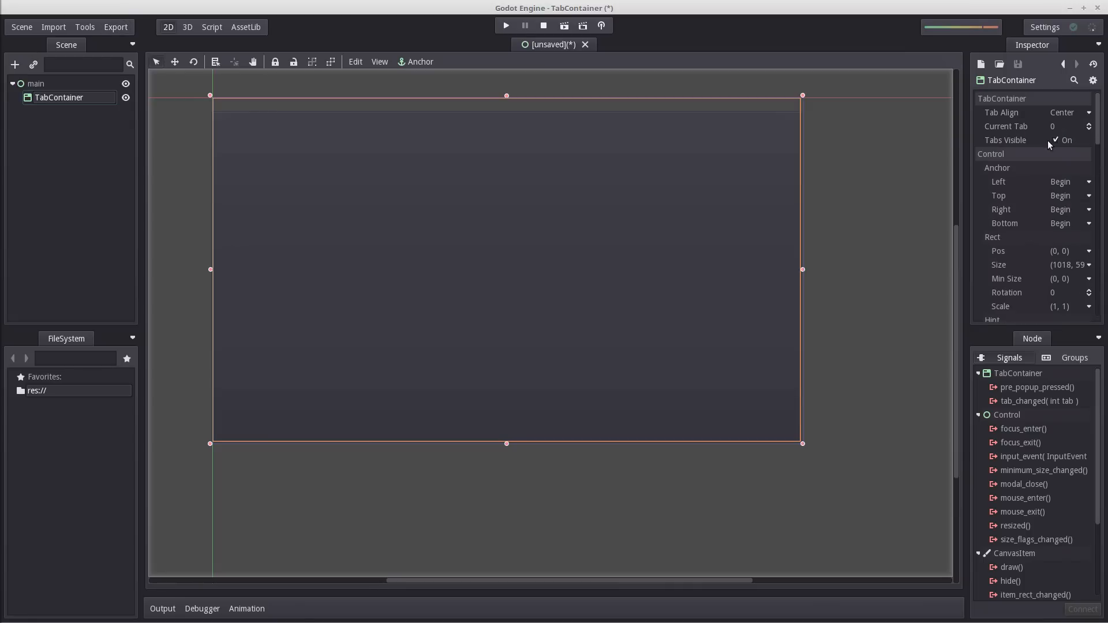
- Set the TabContainer's right and bottom anchors to End
{"action": "left_click", "coordinate": [1067, 209]}
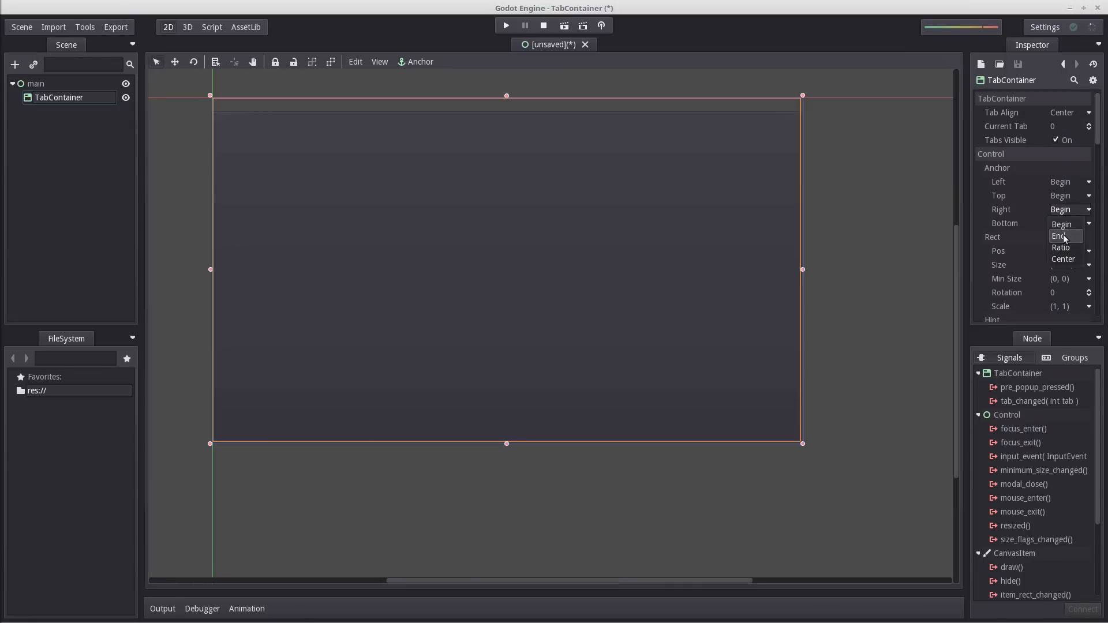
{"action": "left_click", "coordinate": [1060, 236]}
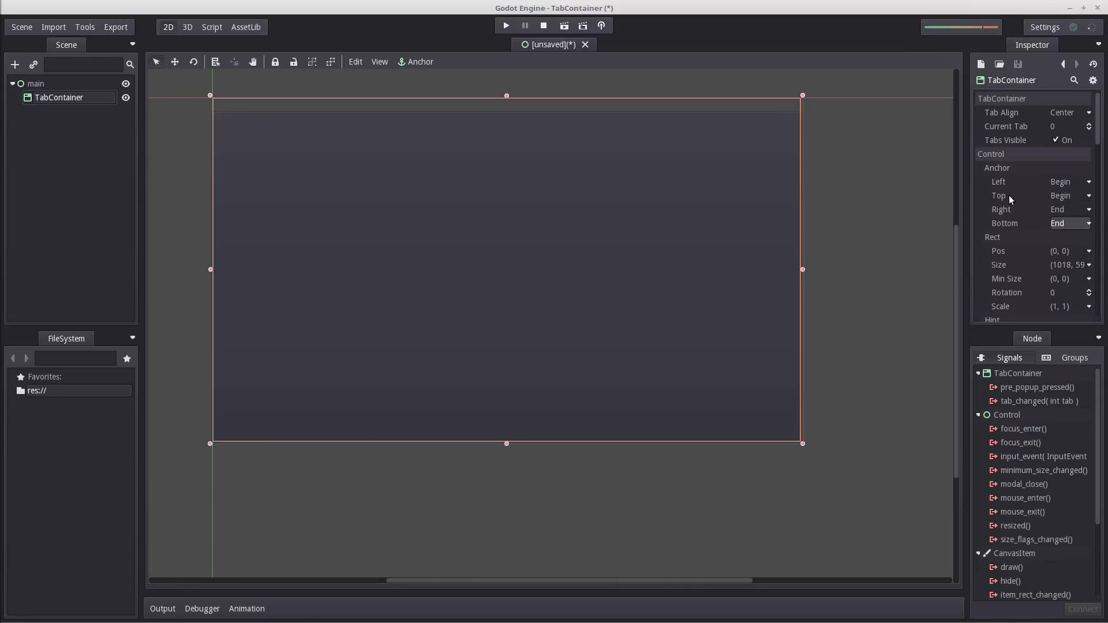
{"action": "scroll", "scroll_direction": "down", "scroll_amount": 3}
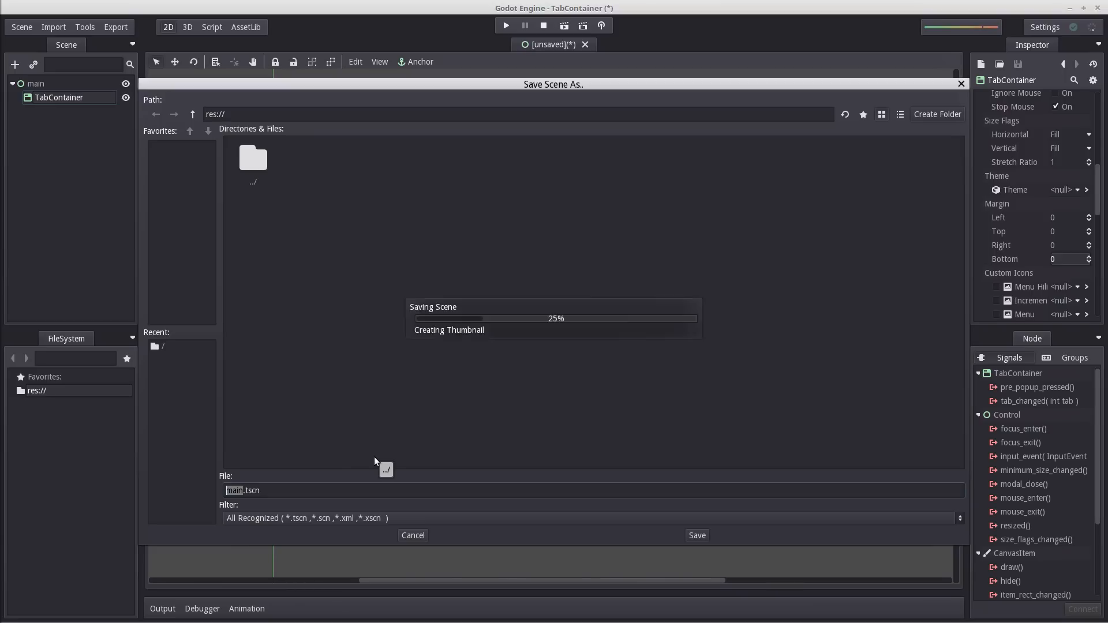
- Save the scene as main.tscn, then run it once and stop it
{"action": "left_click", "coordinate": [696, 535]}
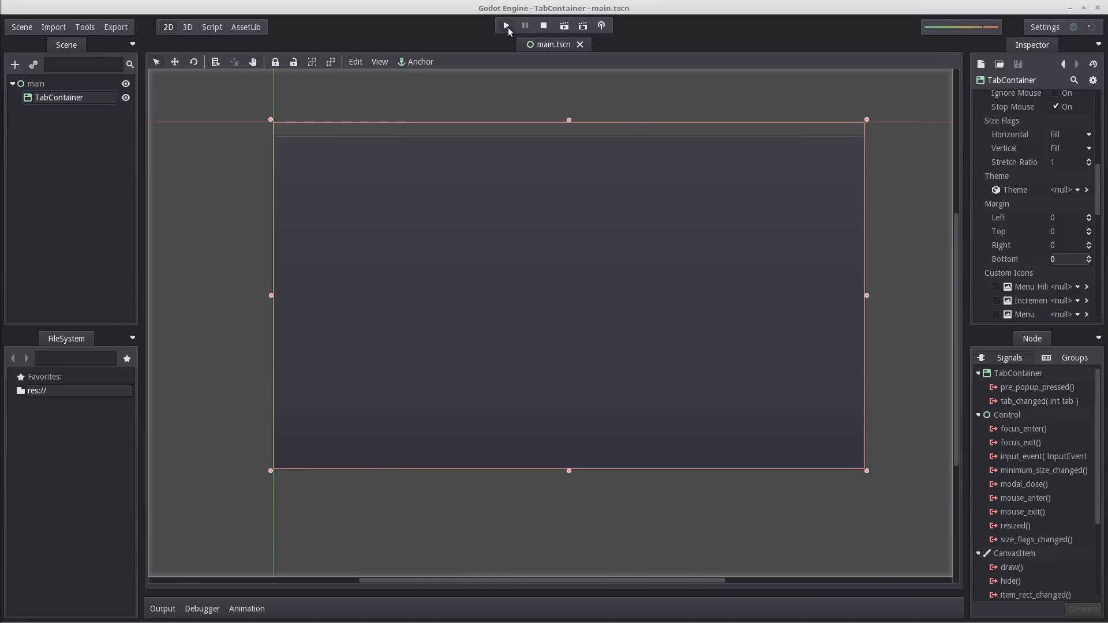
{"action": "left_click", "coordinate": [505, 26]}
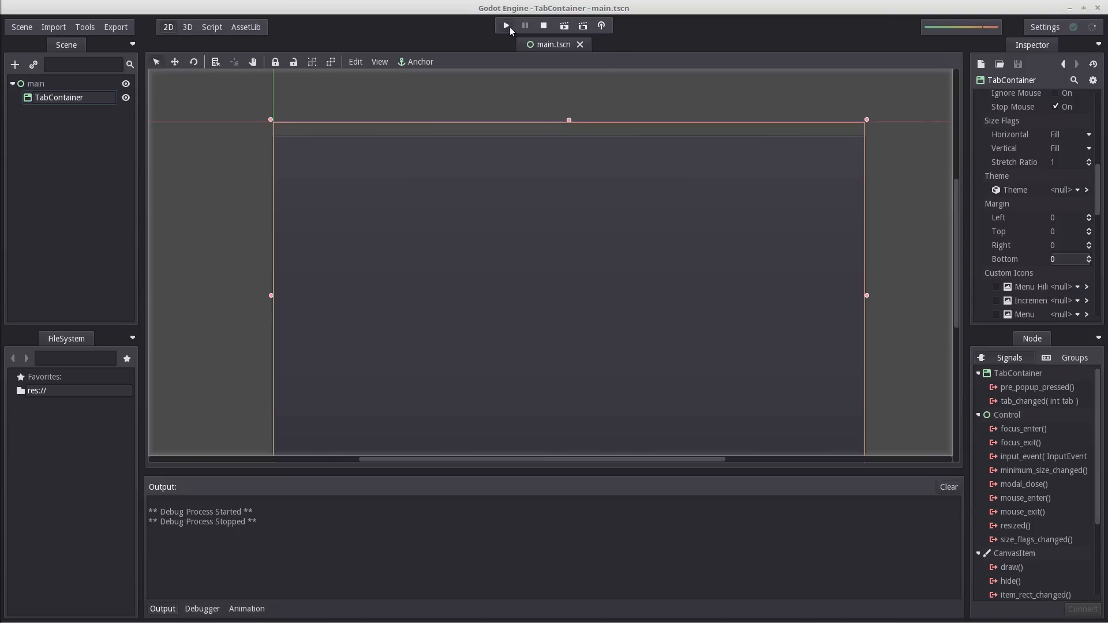
{"action": "left_click", "coordinate": [505, 26]}
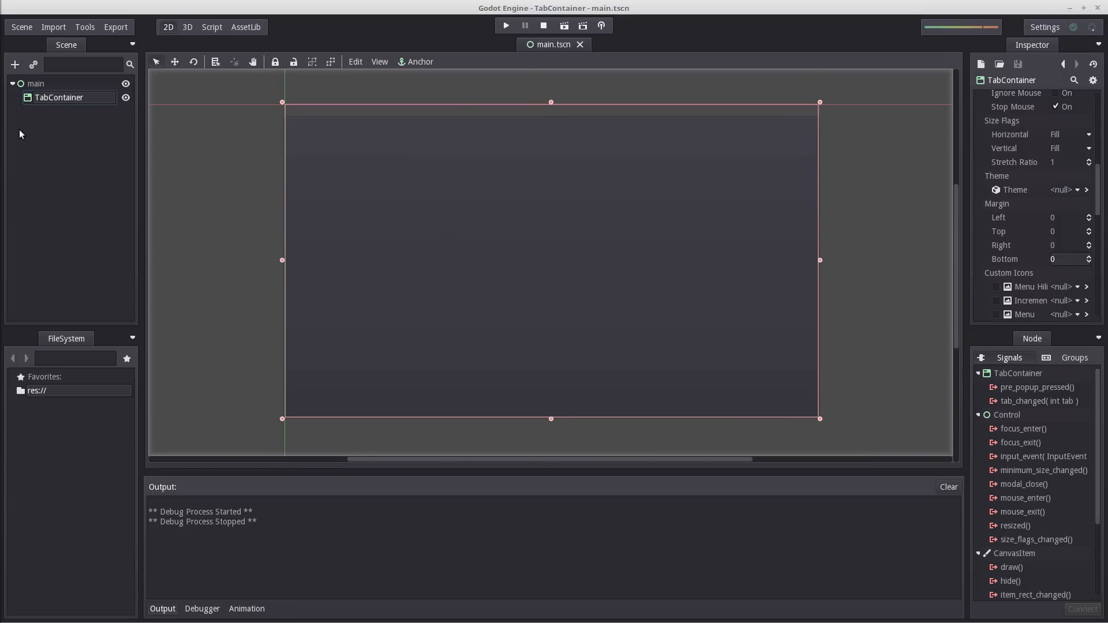
- Add a Tabs child node under the TabContainer
{"action": "right_click", "coordinate": [59, 97]}
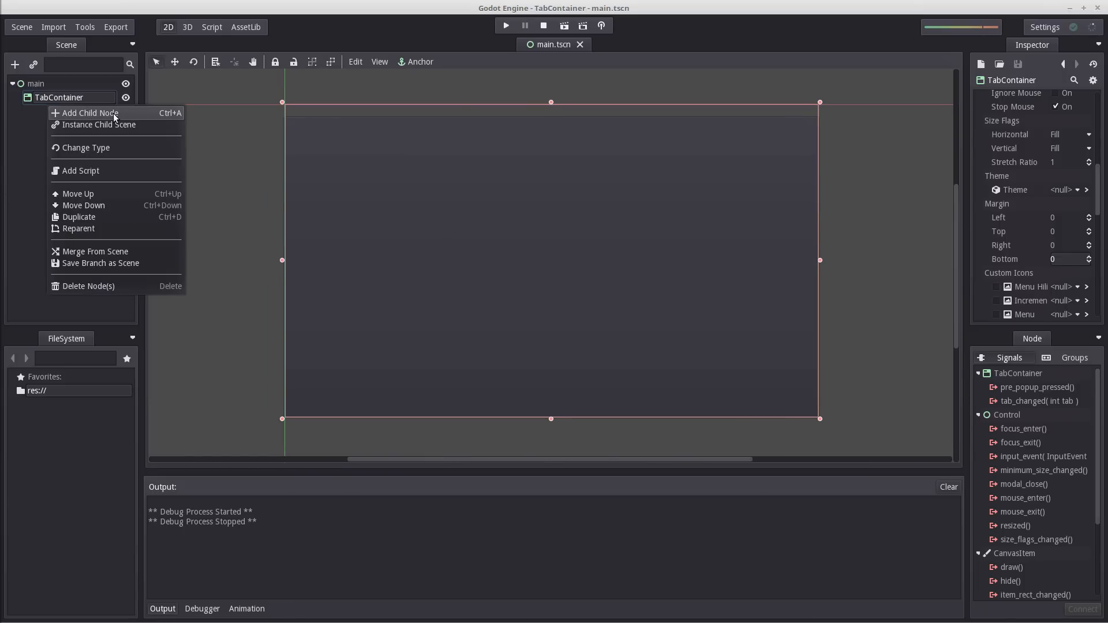
{"action": "left_click", "coordinate": [88, 112]}
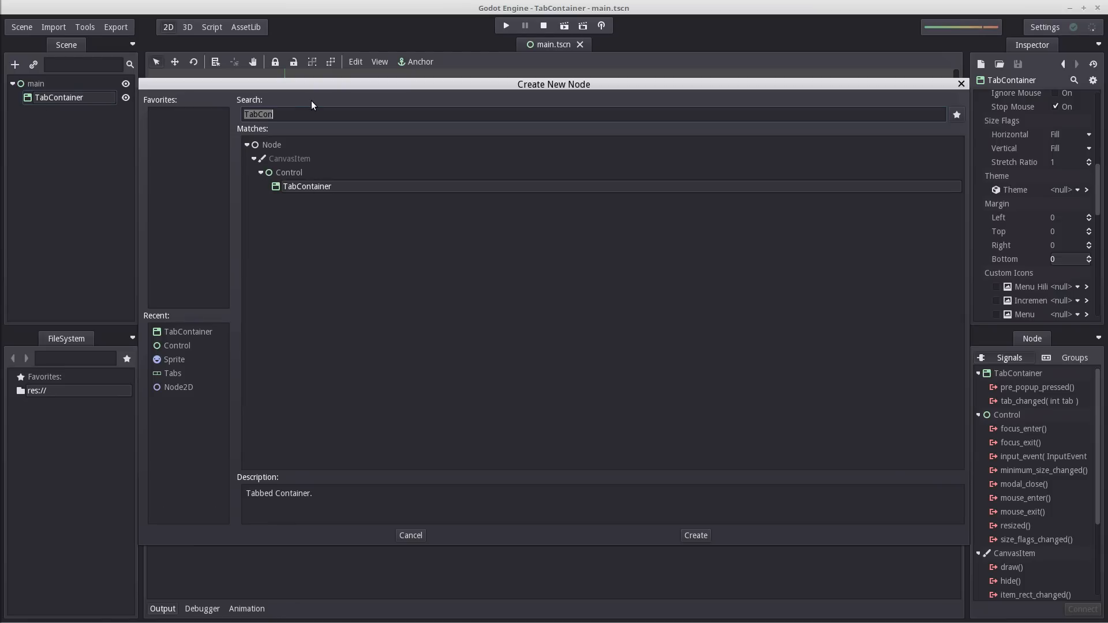
{"action": "type", "text": "Tabs"}
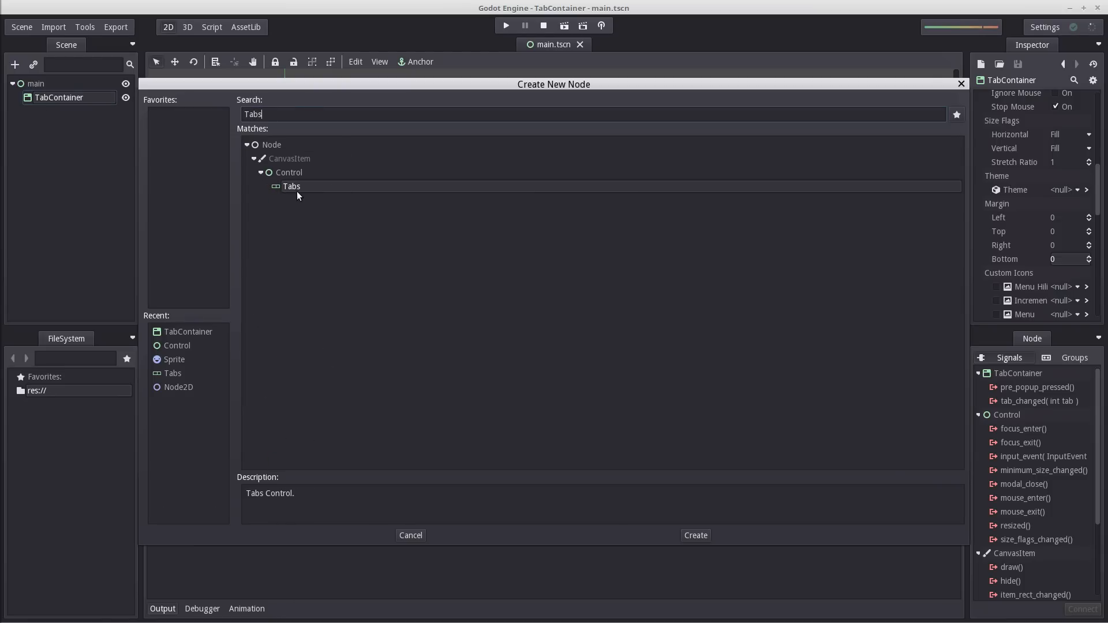
{"action": "left_click", "coordinate": [694, 534]}
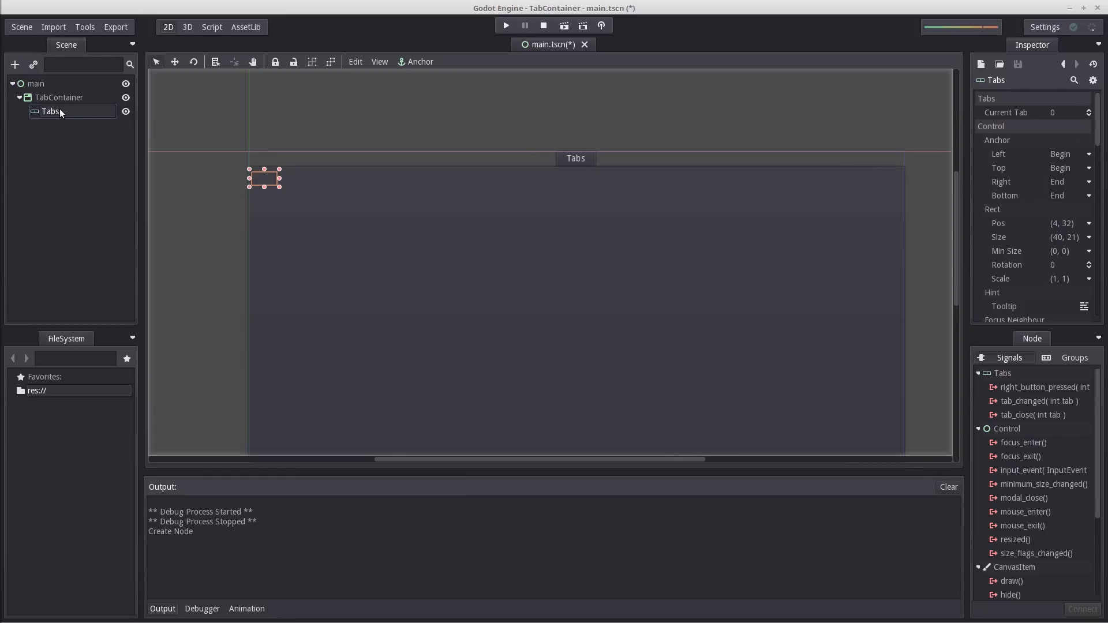
- Rename the Tabs node to Overview and duplicate it as Overview1
{"action": "double_click", "coordinate": [51, 112]}
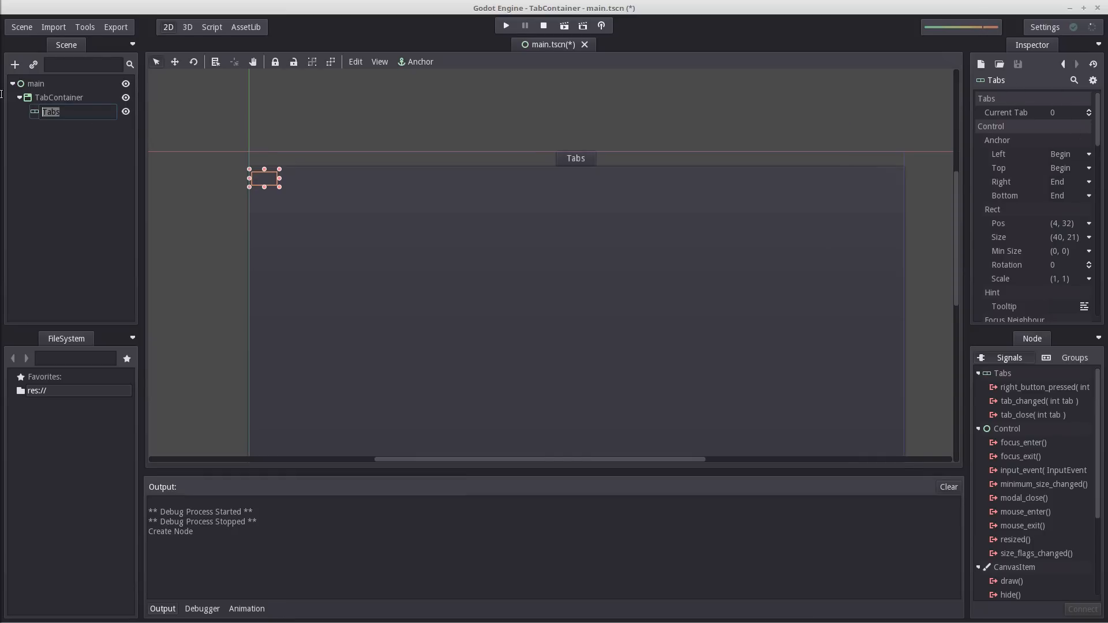
{"action": "type", "text": "Overview"}
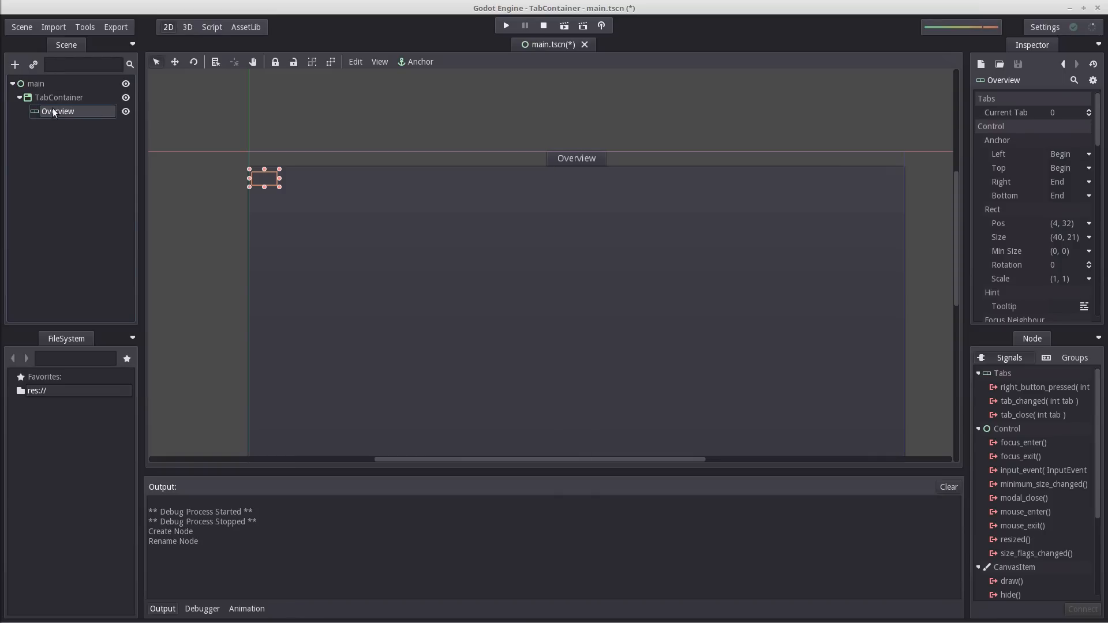
{"action": "double_click", "coordinate": [59, 112]}
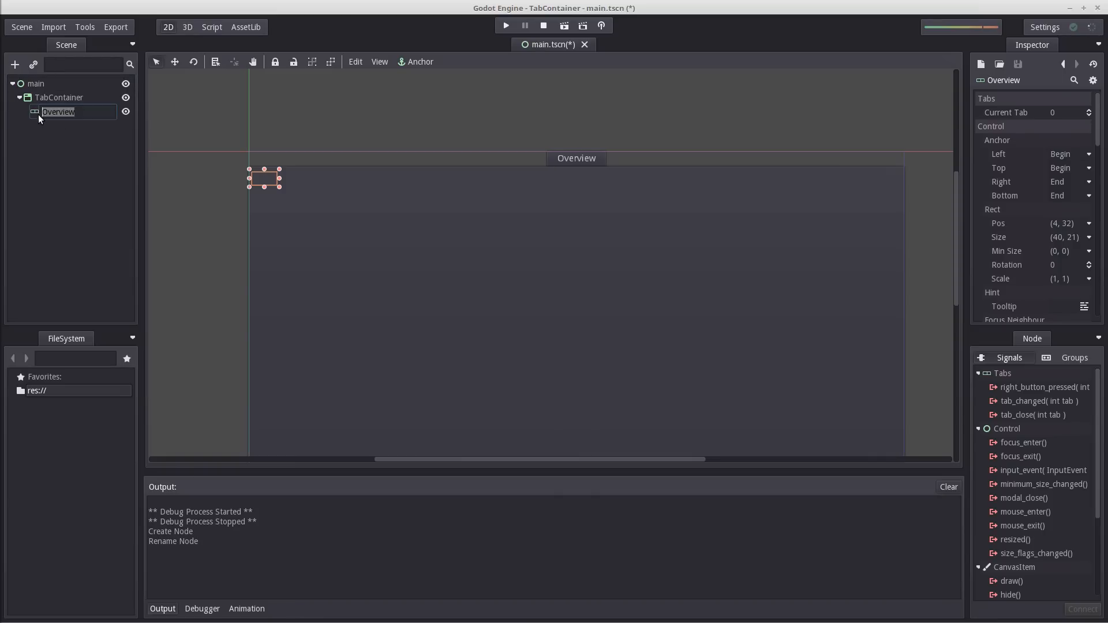
{"action": "key", "text": "ctrl+d"}
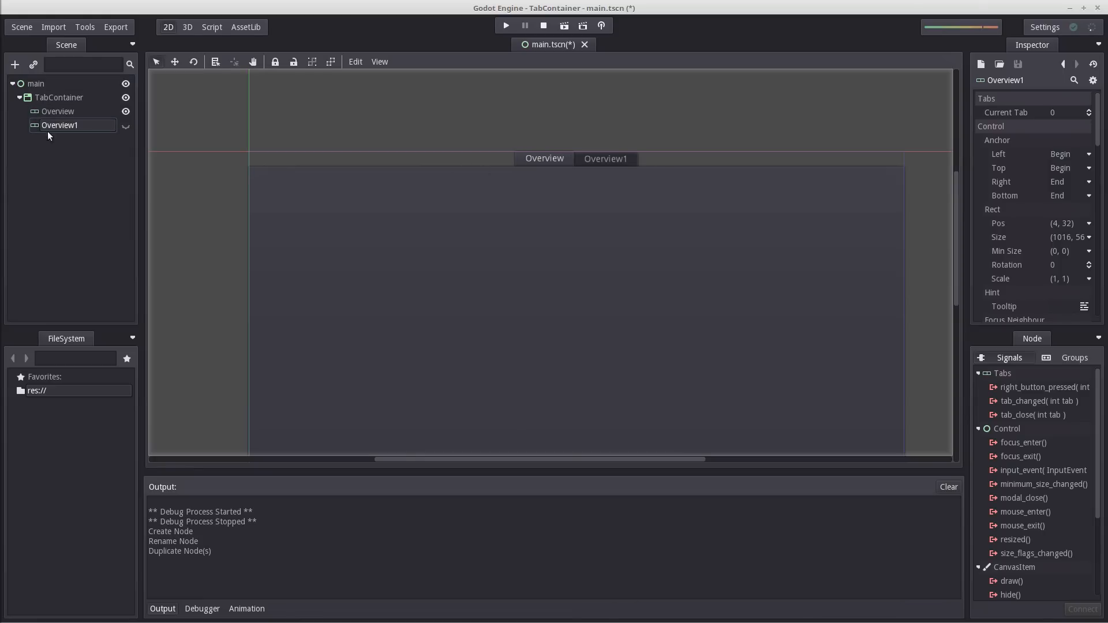
{"action": "mouse_move", "coordinate": [127, 133]}
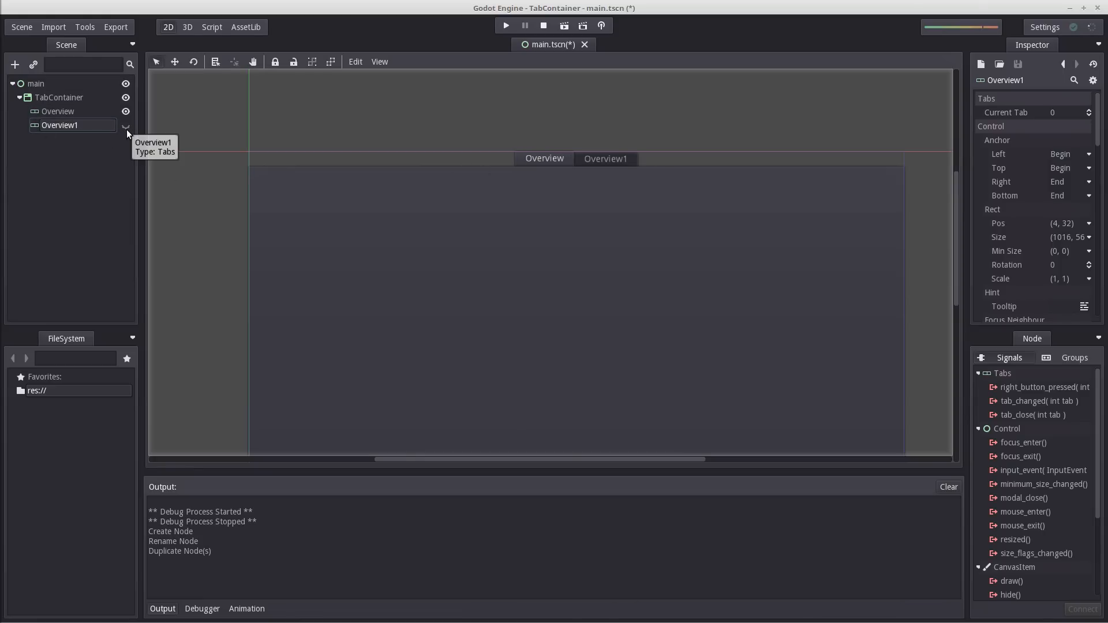
{"action": "left_click", "coordinate": [126, 125]}
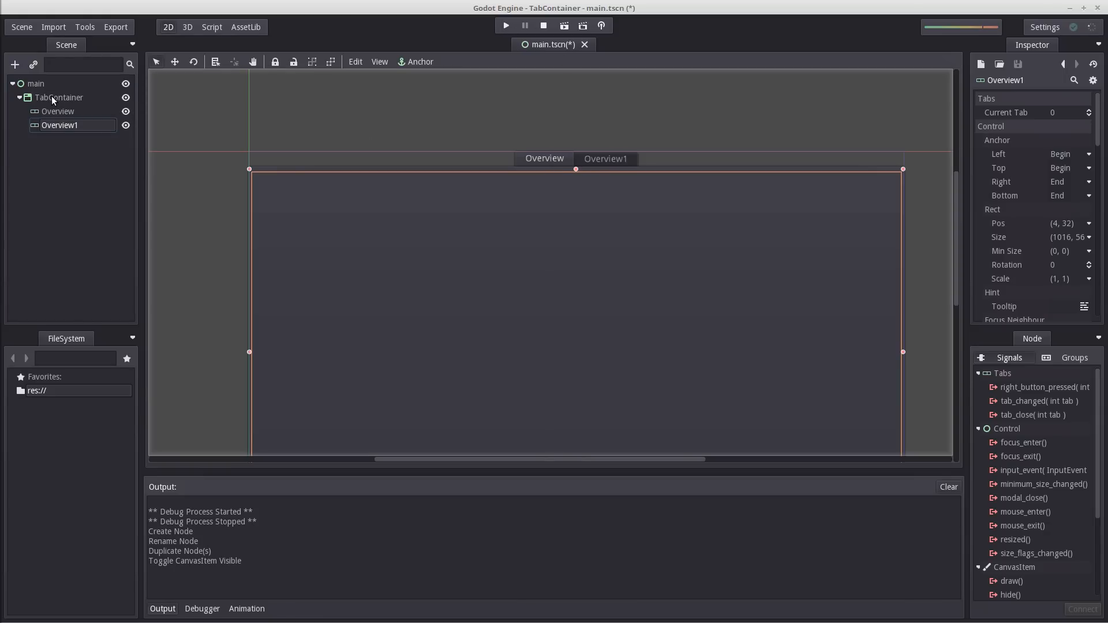
- Set the TabContainer's Tab Align to Left
{"action": "left_click", "coordinate": [58, 97]}
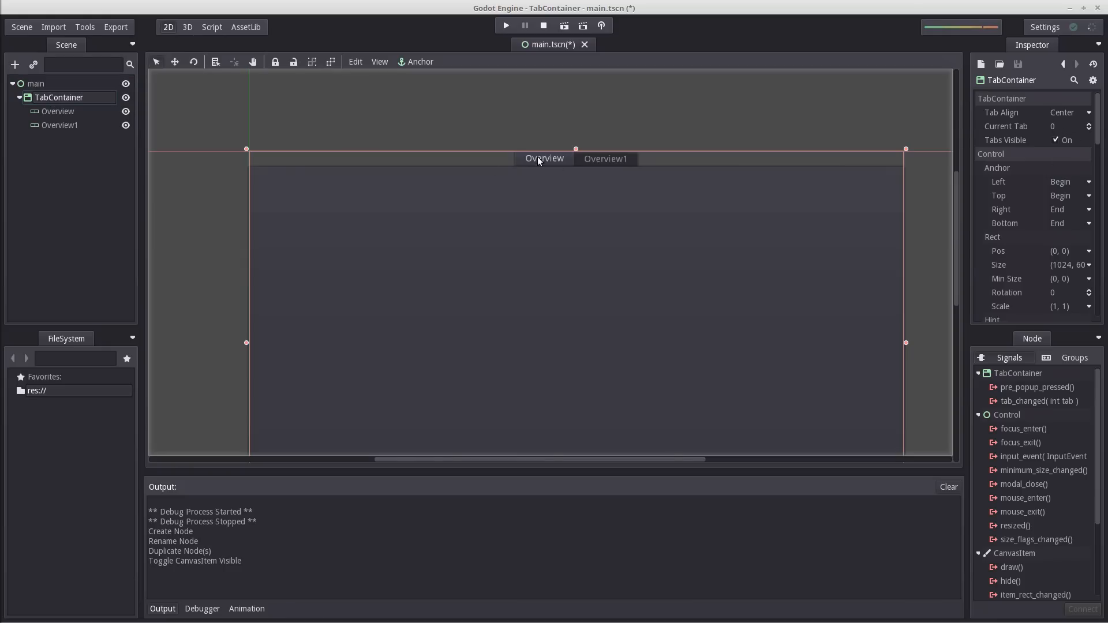
{"action": "mouse_move", "coordinate": [665, 149]}
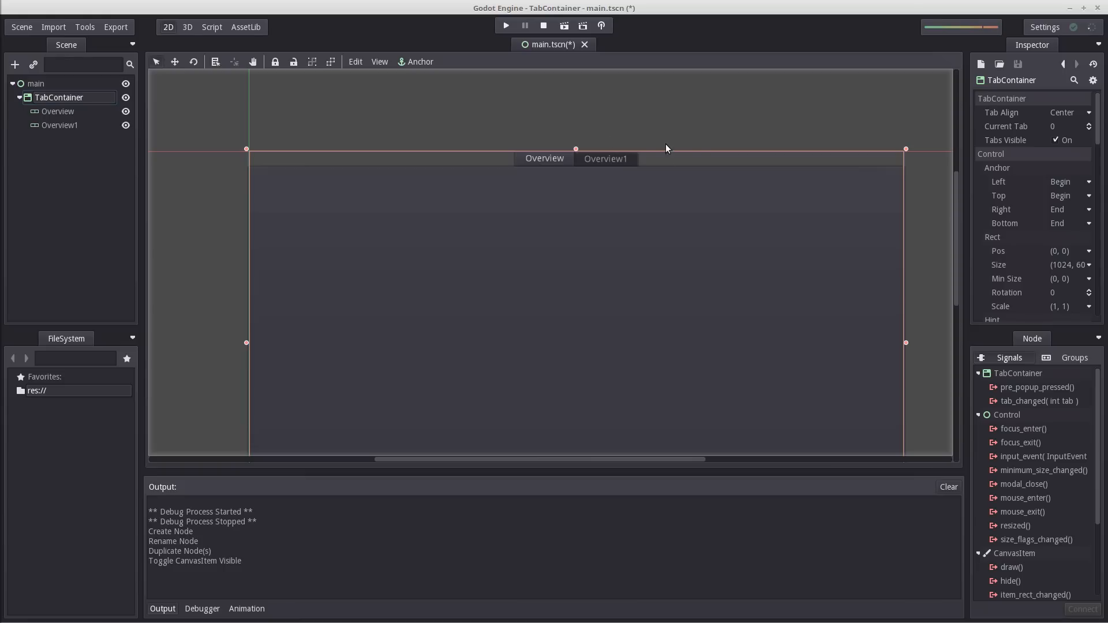
{"action": "mouse_move", "coordinate": [1019, 186]}
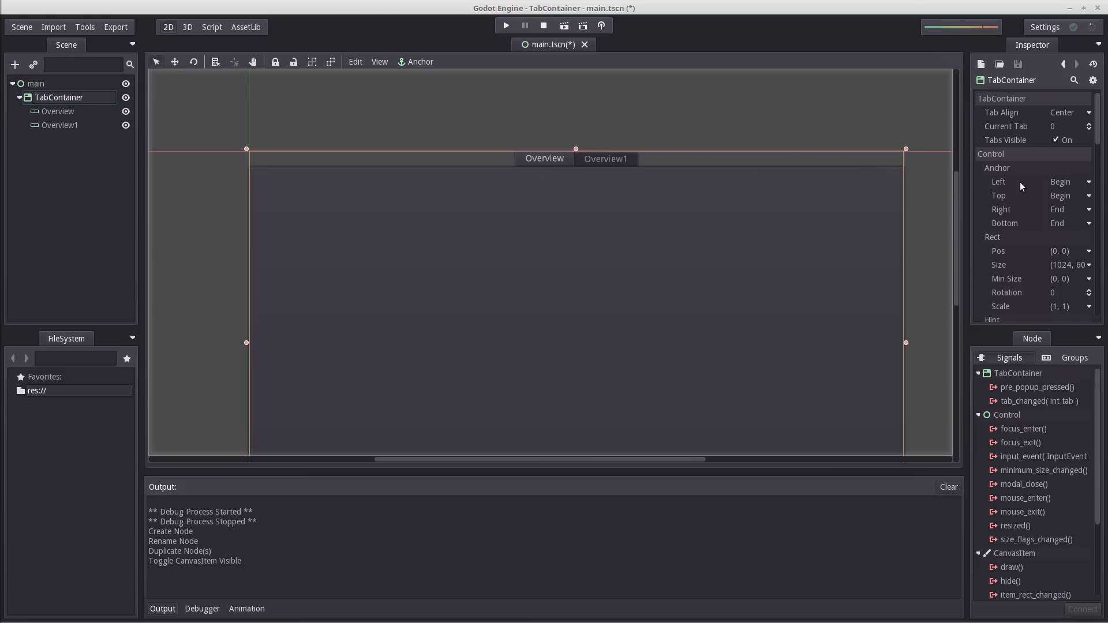
{"action": "left_click", "coordinate": [1069, 111]}
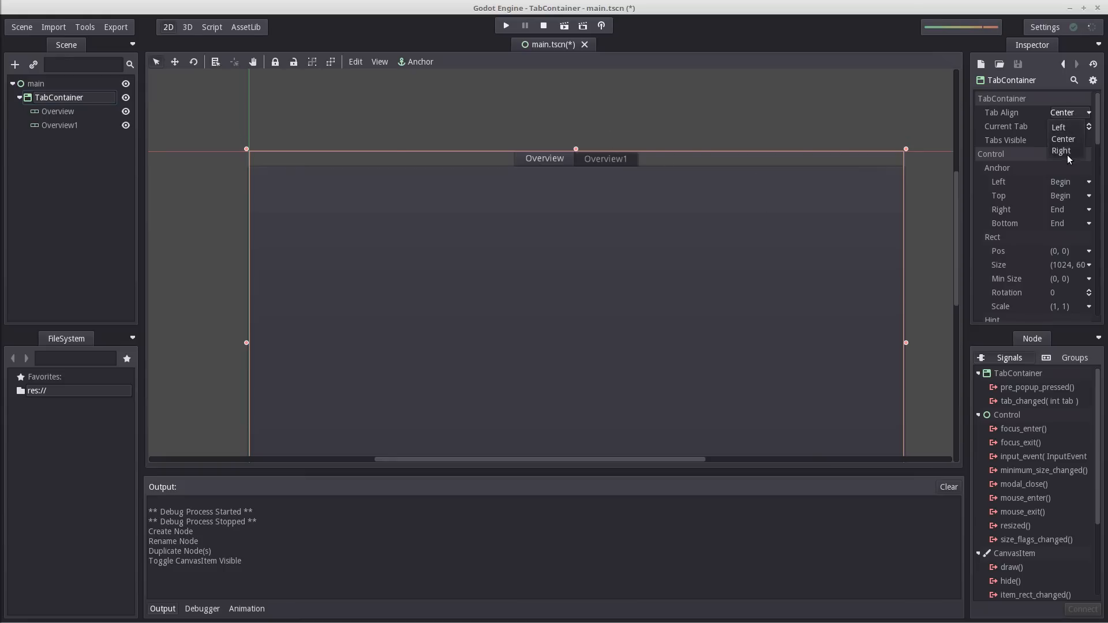
{"action": "left_click", "coordinate": [1058, 127]}
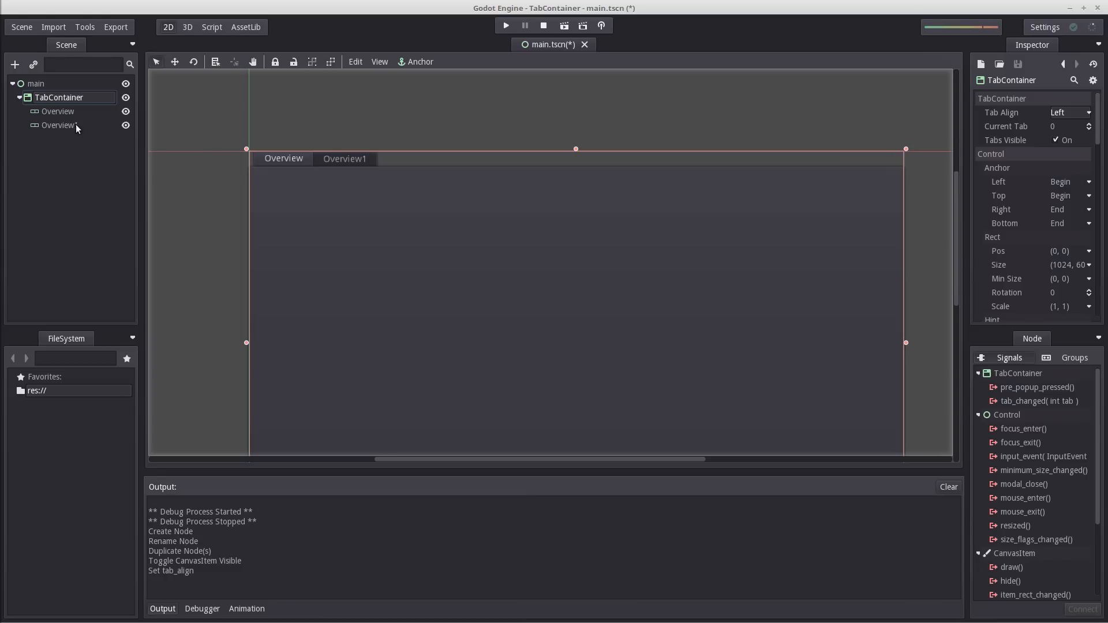
- Hide the second tab node and rename Overview1 to Report
{"action": "left_click", "coordinate": [126, 125]}
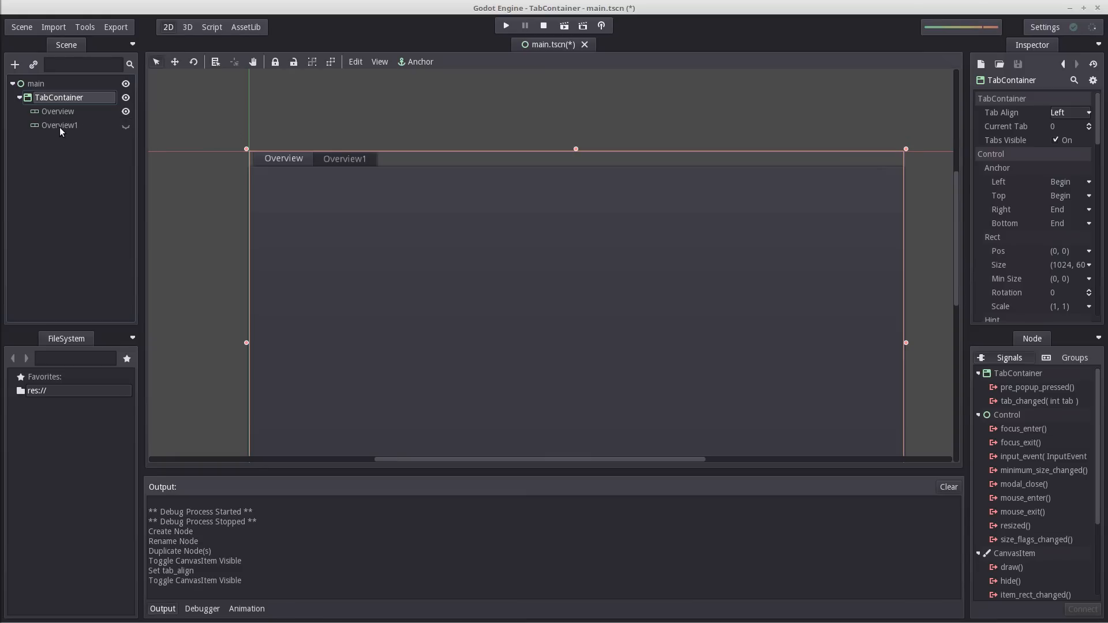
{"action": "double_click", "coordinate": [59, 125]}
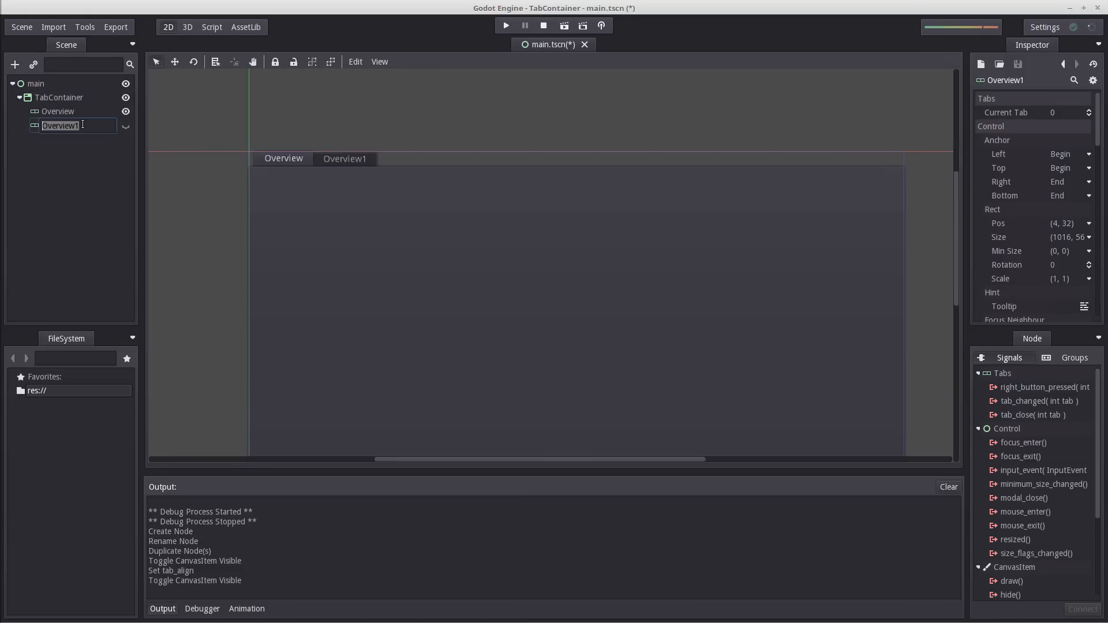
{"action": "type", "text": "Report"}
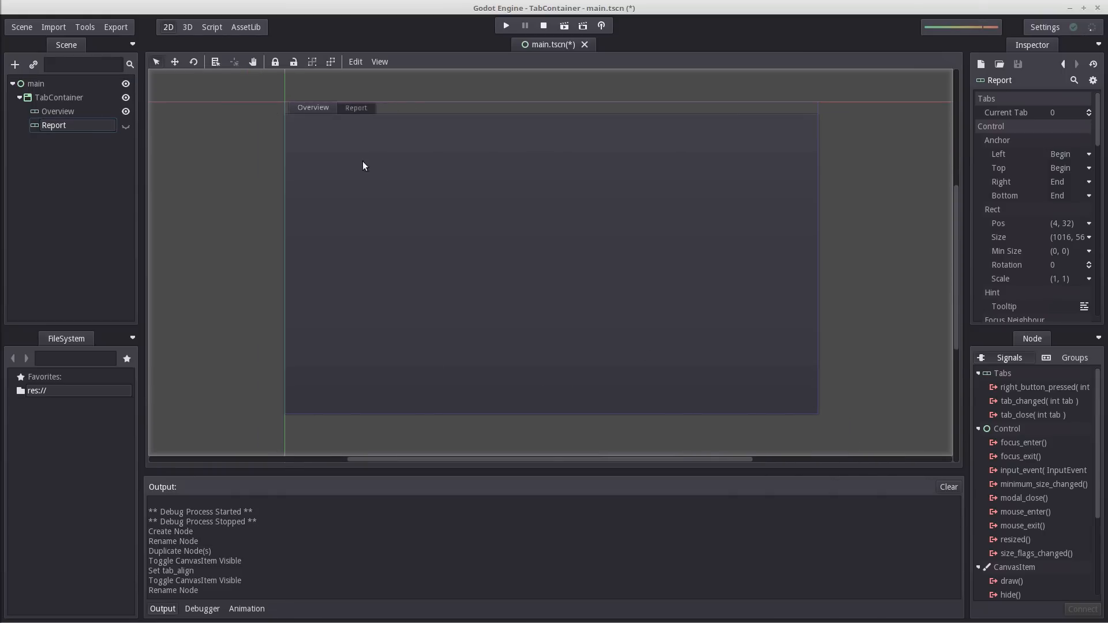
{"action": "mouse_move", "coordinate": [599, 266]}
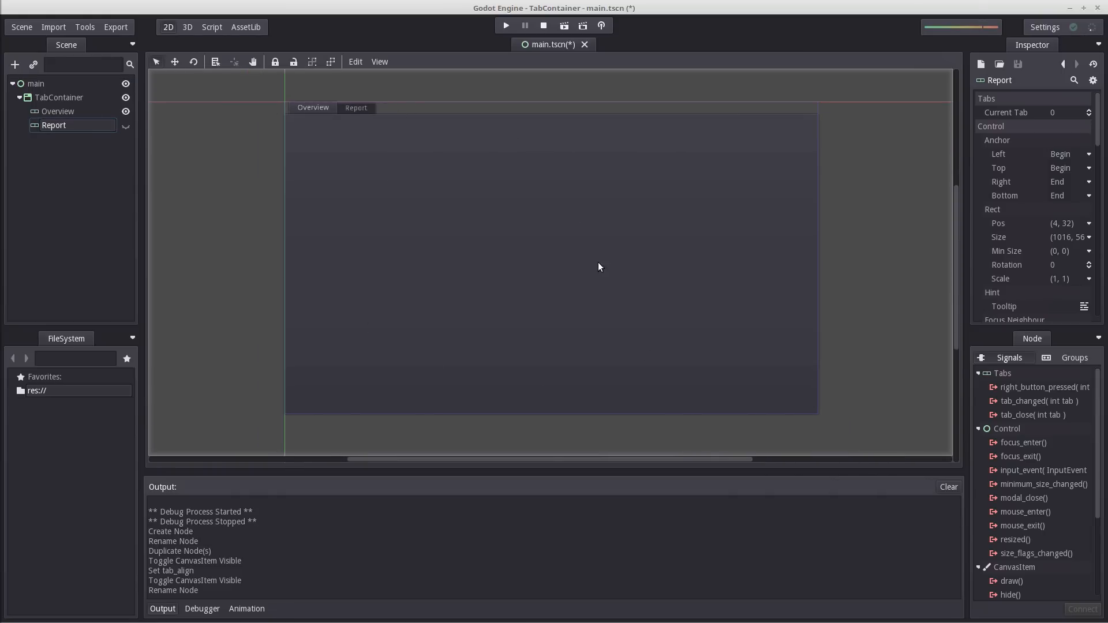
- Select Overview and start editing its margins in the Inspector
{"action": "left_click", "coordinate": [57, 111]}
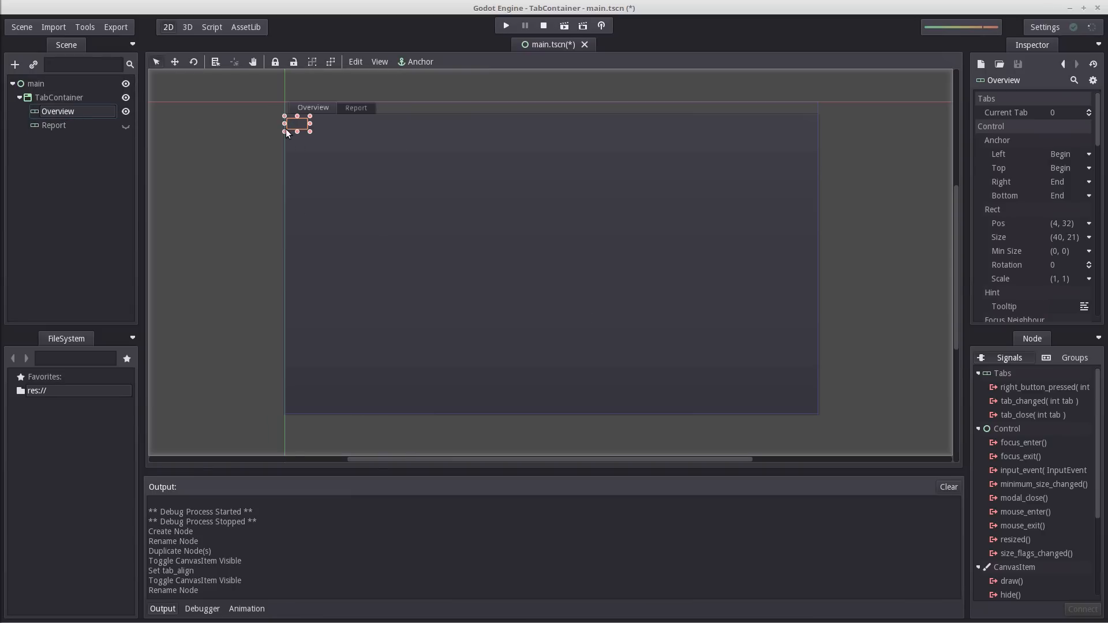
{"action": "mouse_move", "coordinate": [313, 134]}
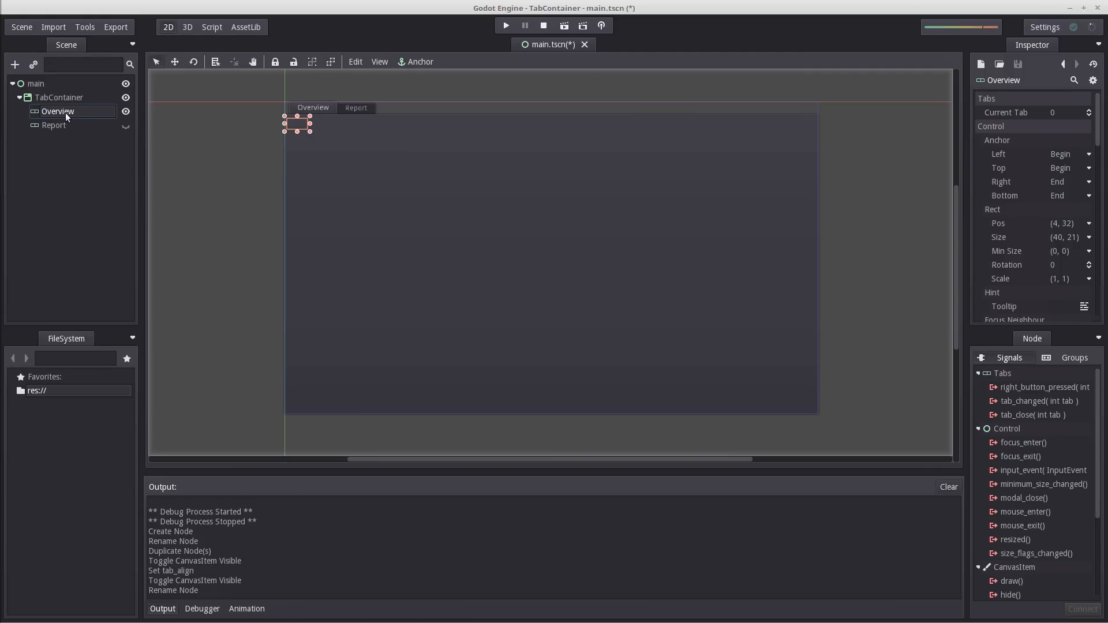
{"action": "mouse_move", "coordinate": [1054, 183]}
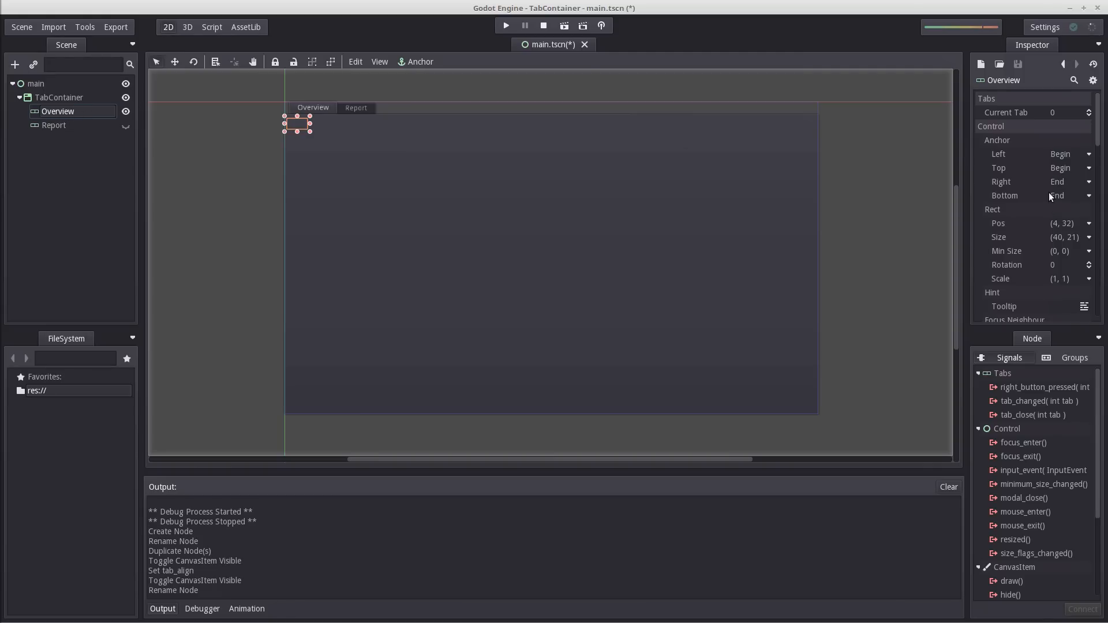
{"action": "scroll", "scroll_direction": "down", "scroll_amount": 3}
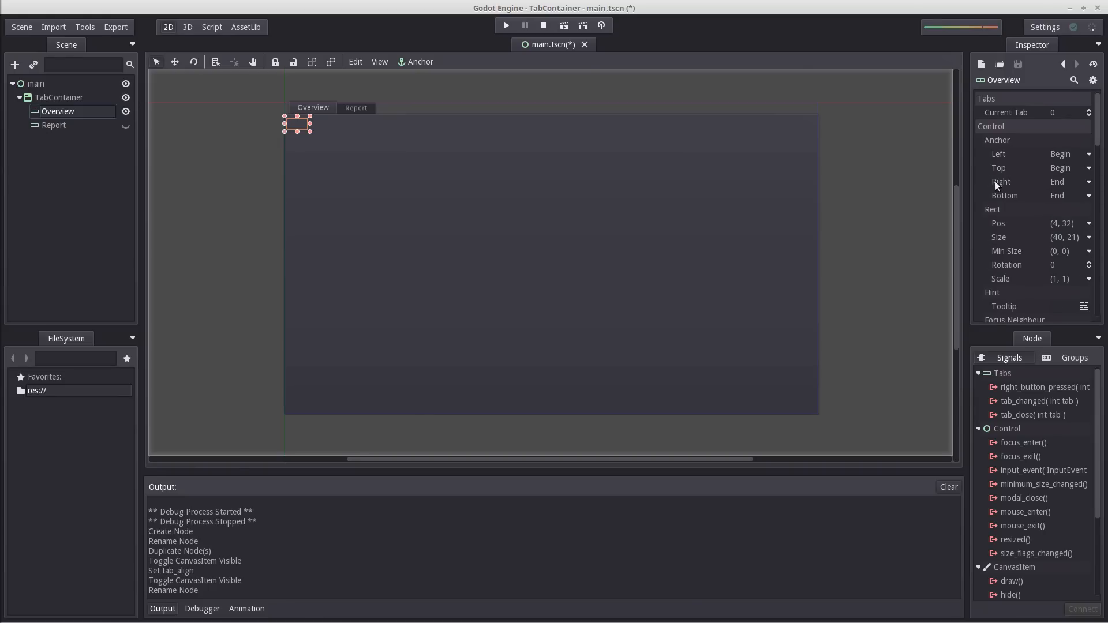
{"action": "scroll", "scroll_direction": "down", "scroll_amount": 3}
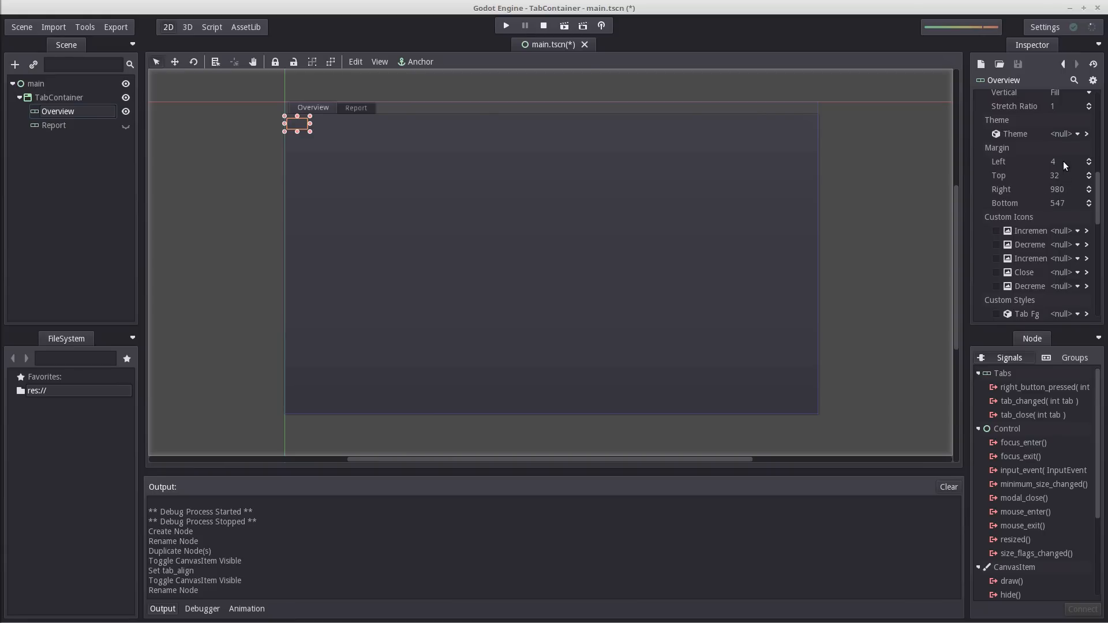
{"action": "left_click", "coordinate": [1066, 162]}
{"action": "type", "text": "5"}
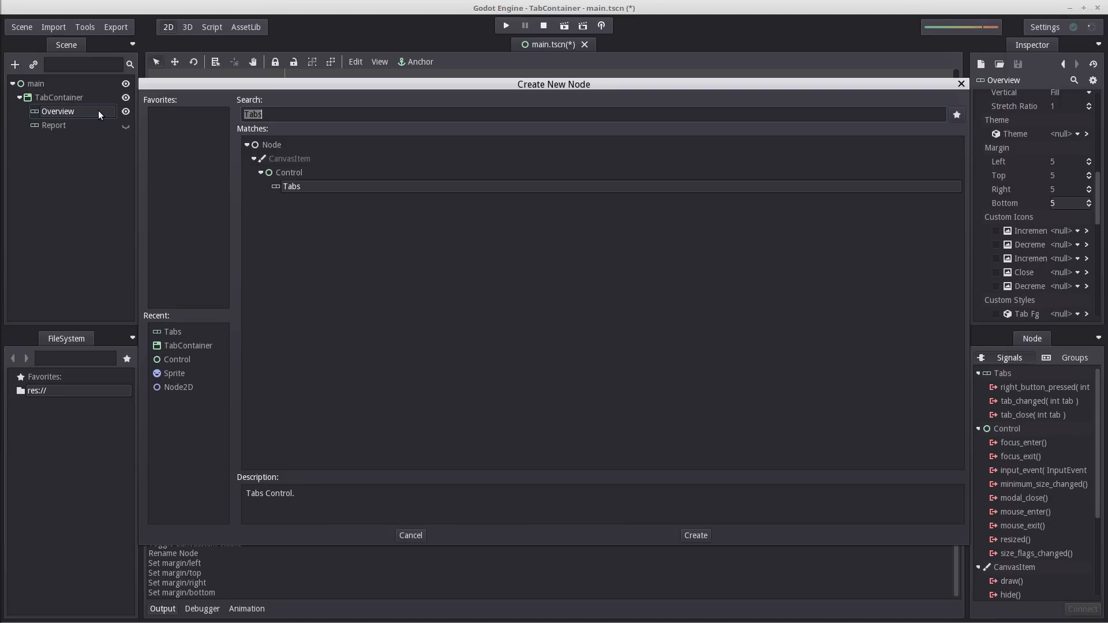
- Add a Sprite under Overview using icon.png as its texture
{"action": "type", "text": "Sprite"}
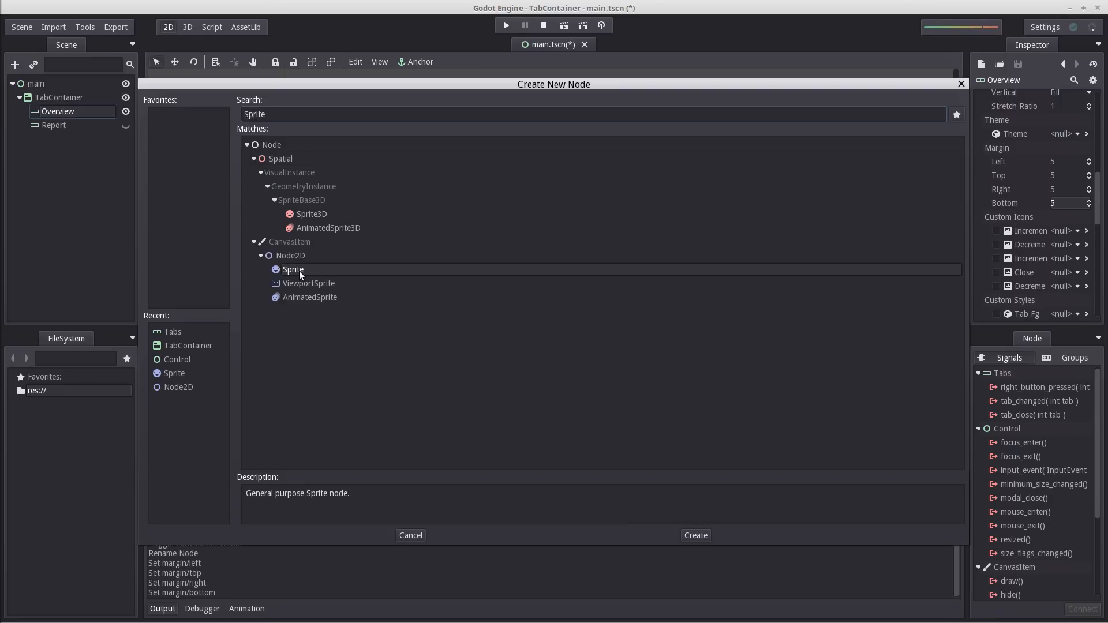
{"action": "left_click", "coordinate": [694, 534]}
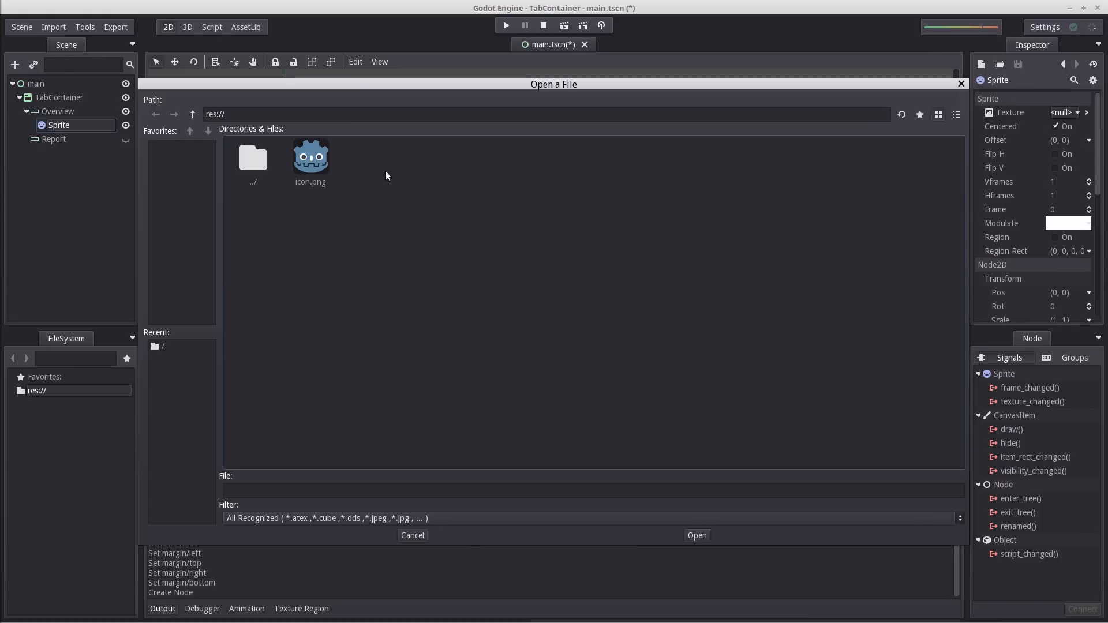
{"action": "mouse_move", "coordinate": [367, 159]}
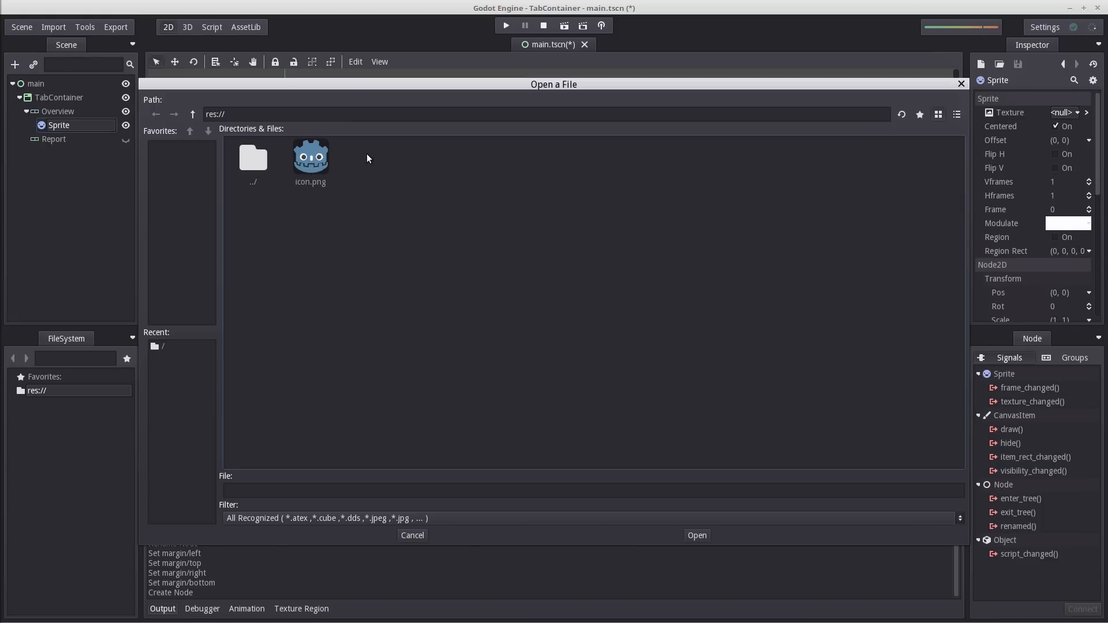
{"action": "double_click", "coordinate": [309, 158]}
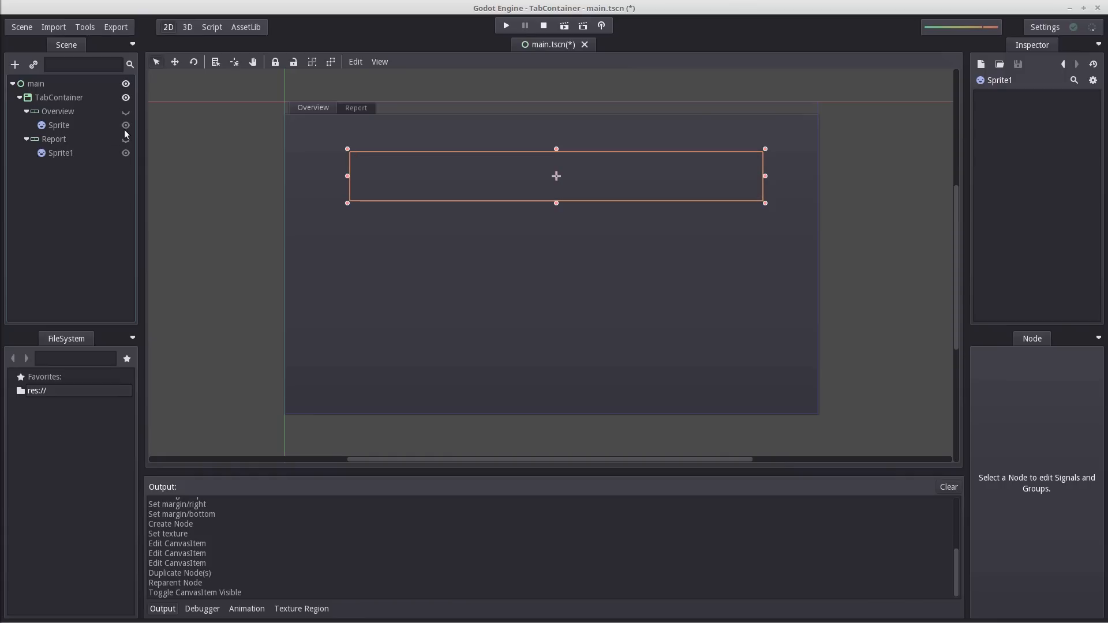
{"action": "left_click", "coordinate": [61, 152]}
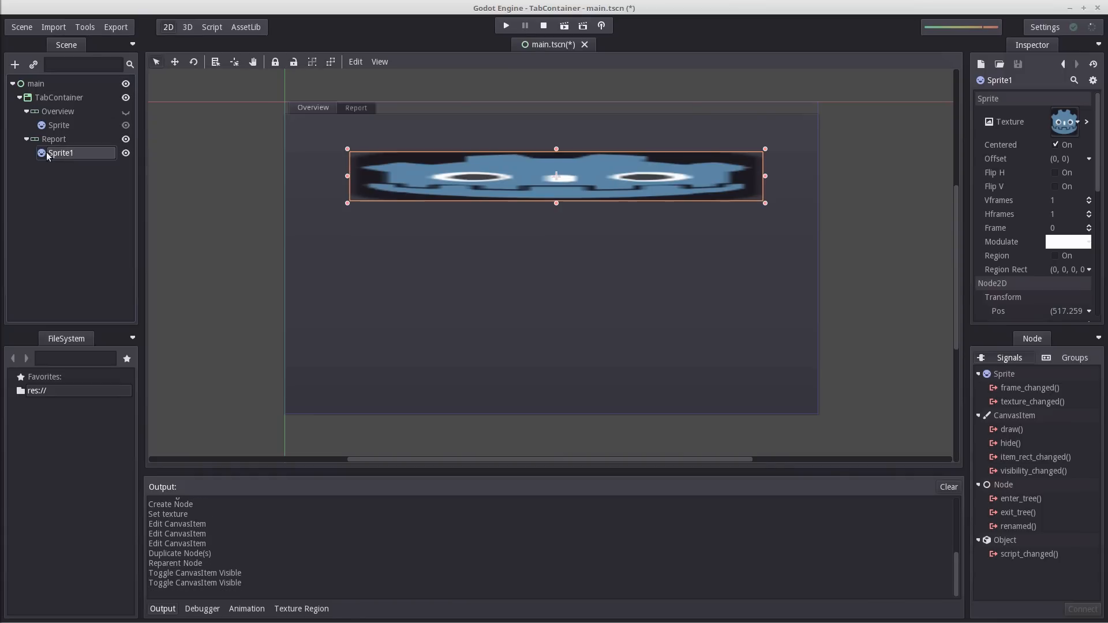
{"action": "left_click", "coordinate": [58, 111]}
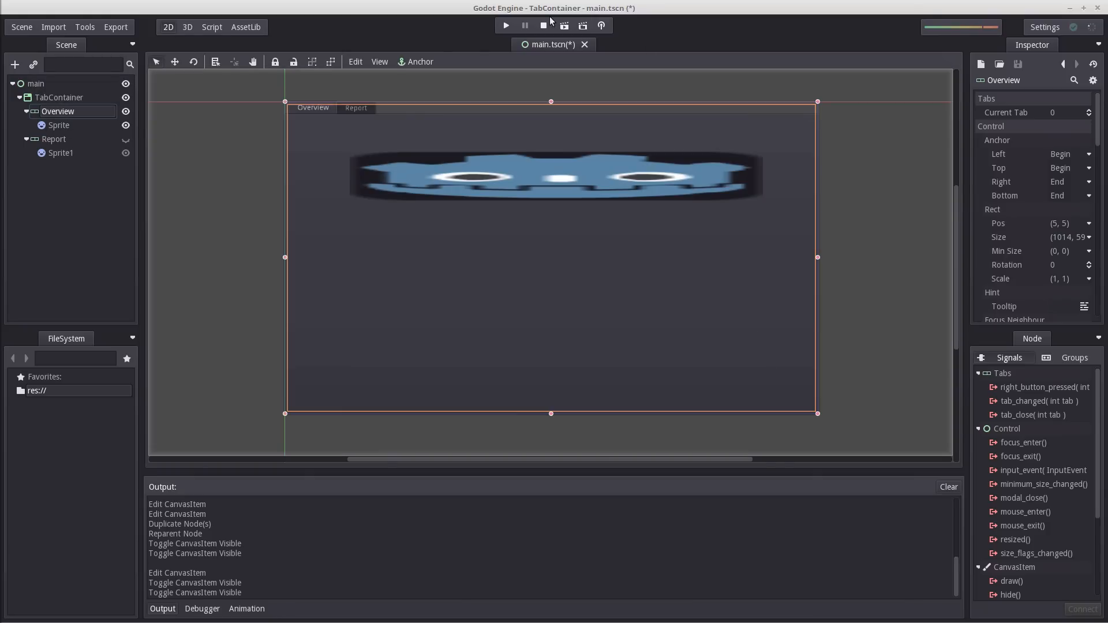
{"action": "left_click", "coordinate": [504, 27]}
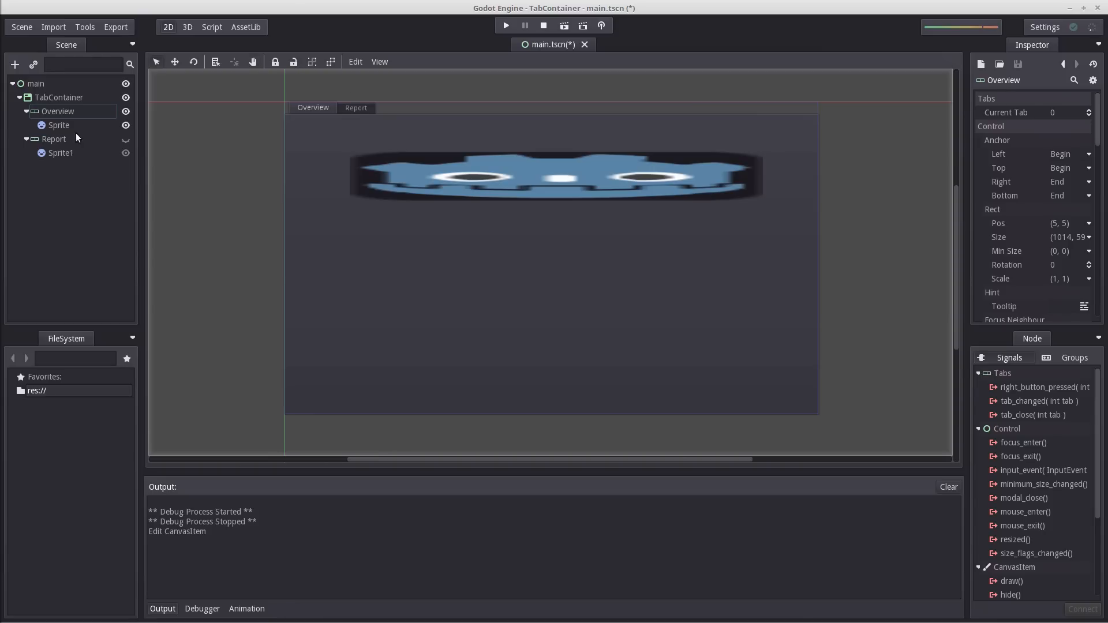
{"action": "left_click", "coordinate": [58, 125]}
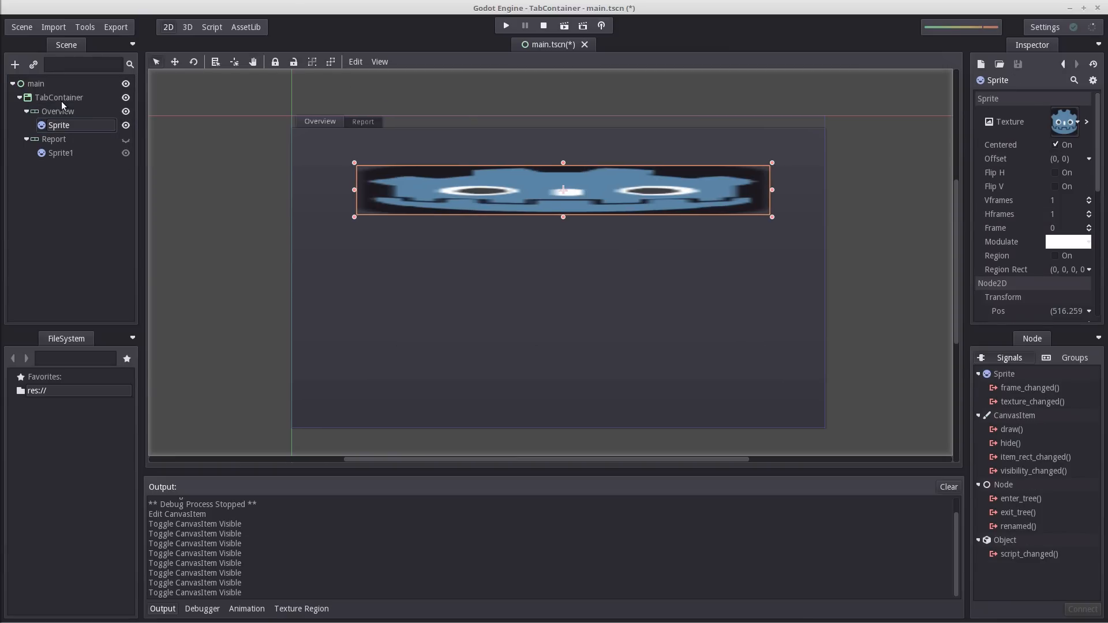
- Attach a new script res://main.gd to the main node
{"action": "left_click", "coordinate": [59, 97]}
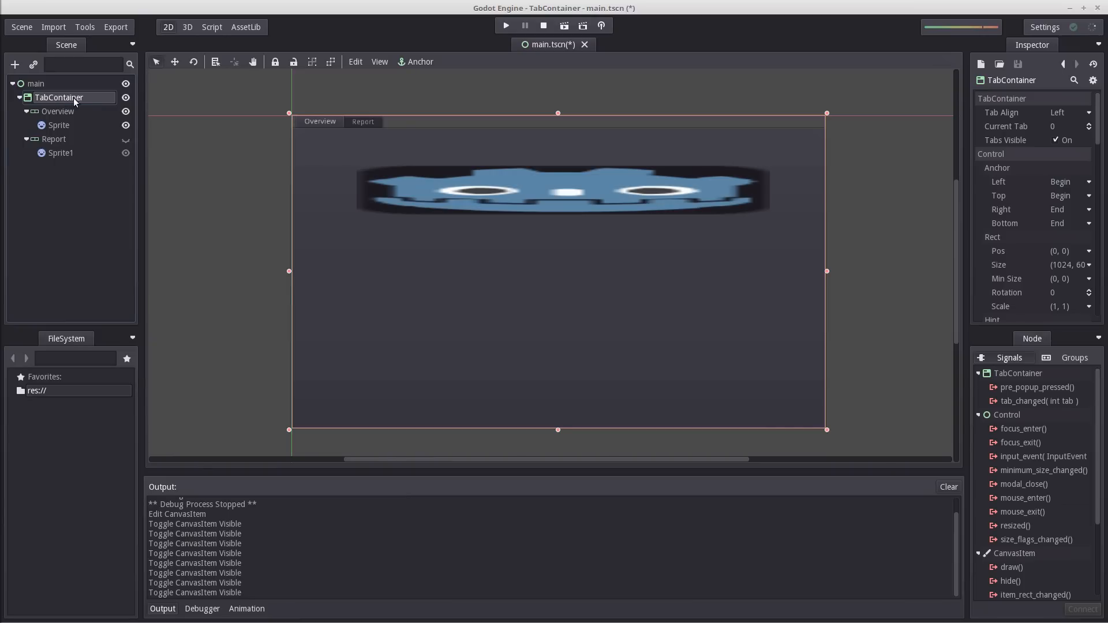
{"action": "right_click", "coordinate": [36, 83]}
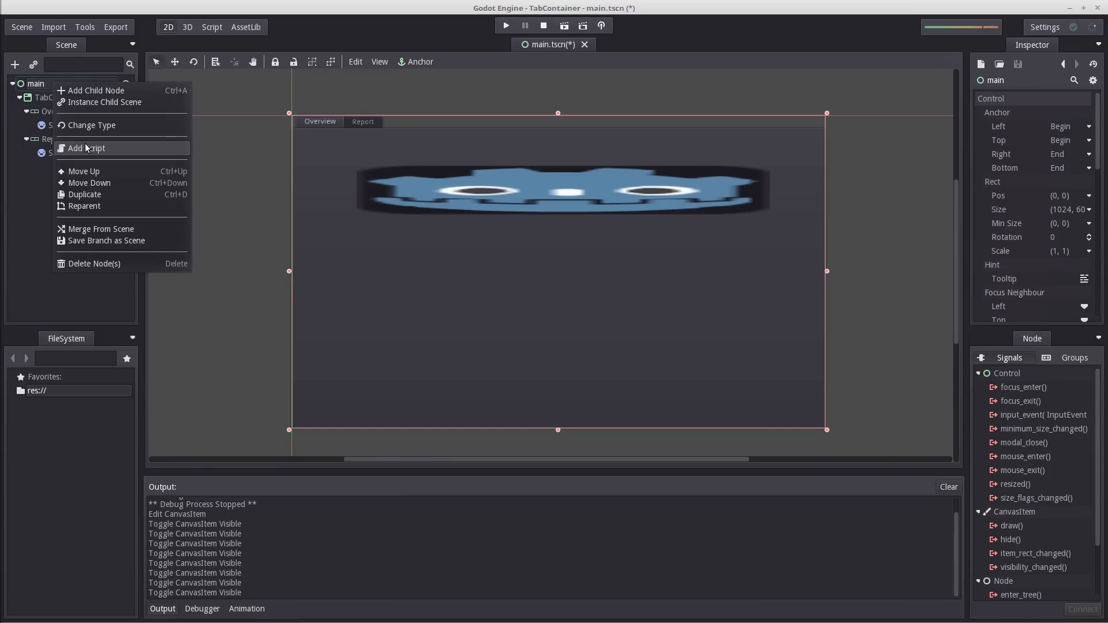
{"action": "left_click", "coordinate": [87, 148]}
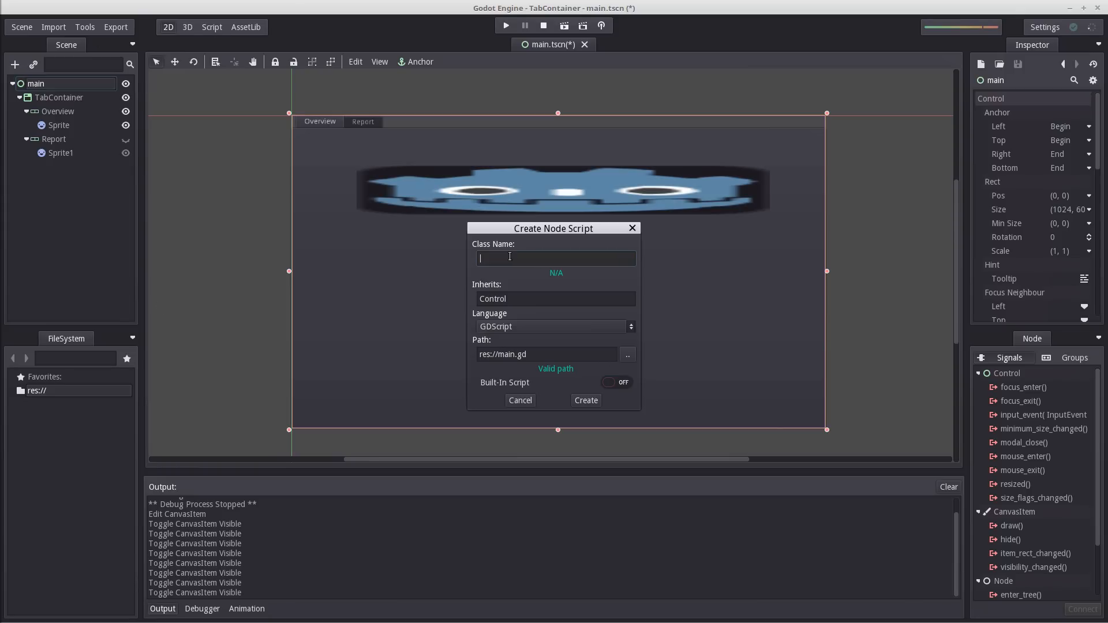
{"action": "mouse_move", "coordinate": [584, 310]}
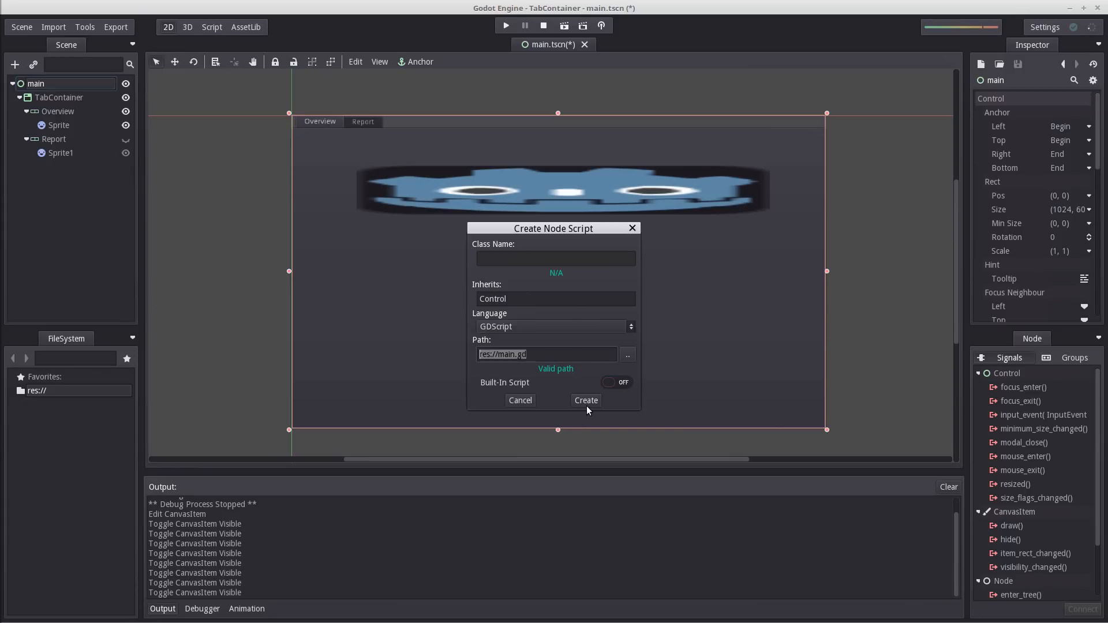
{"action": "left_click", "coordinate": [585, 400]}
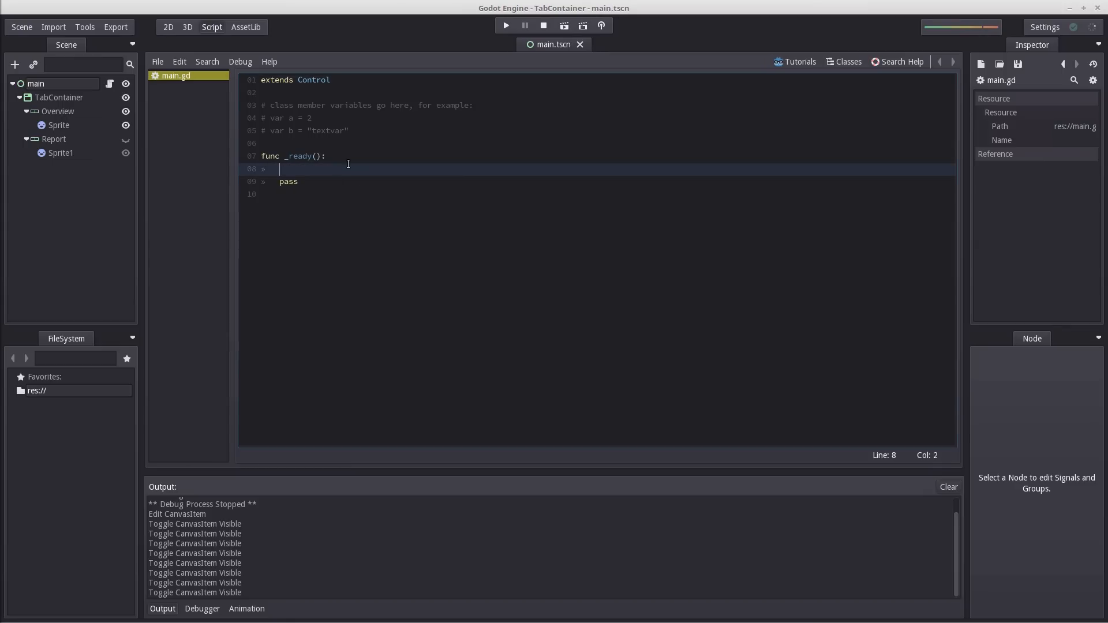
{"action": "mouse_move", "coordinate": [304, 176]}
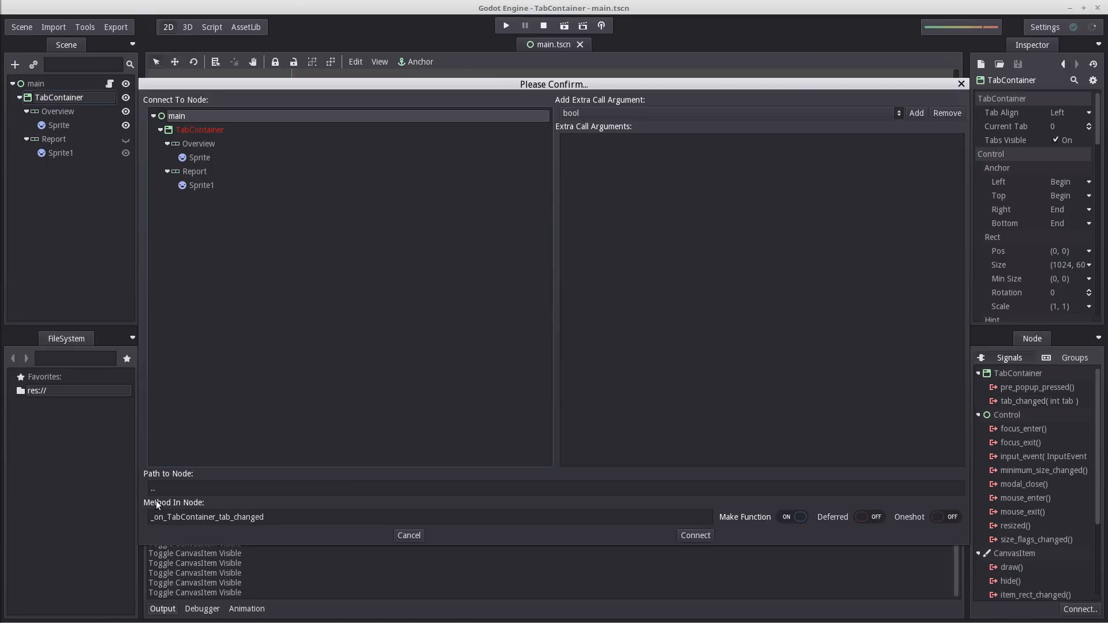
- Connect TabContainer's tab_changed signal to a handler renamed _on_tab_changed in main.gd
{"action": "double_click", "coordinate": [184, 517]}
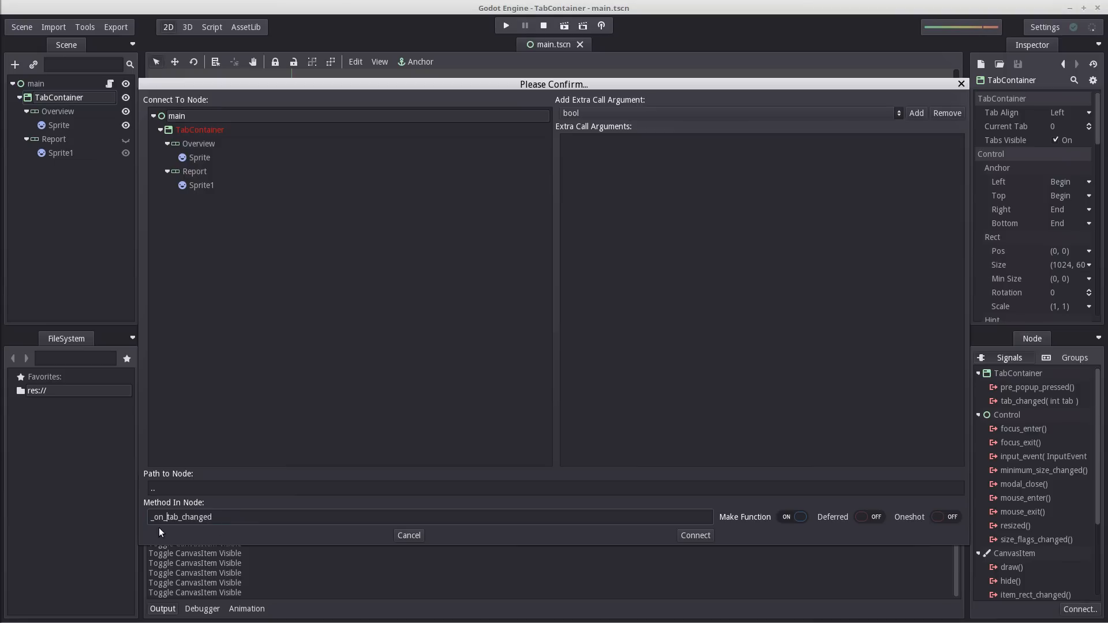
{"action": "left_click", "coordinate": [694, 535]}
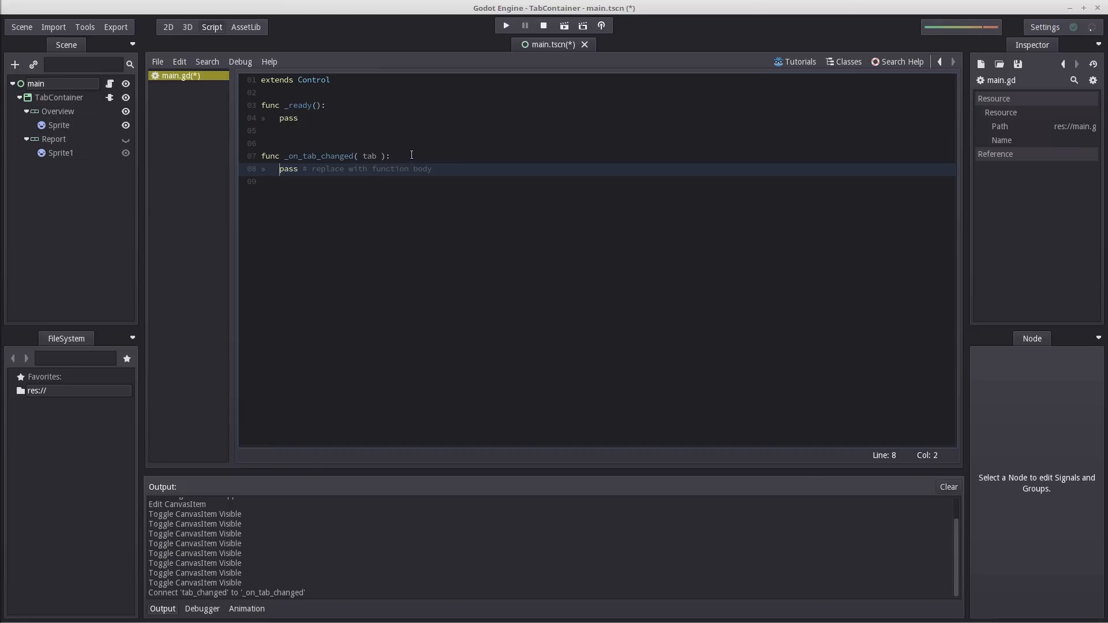
- Make _on_tab_changed log the selected tab number with print(str(tab)) and run the project
{"action": "type", "text": "print()"}
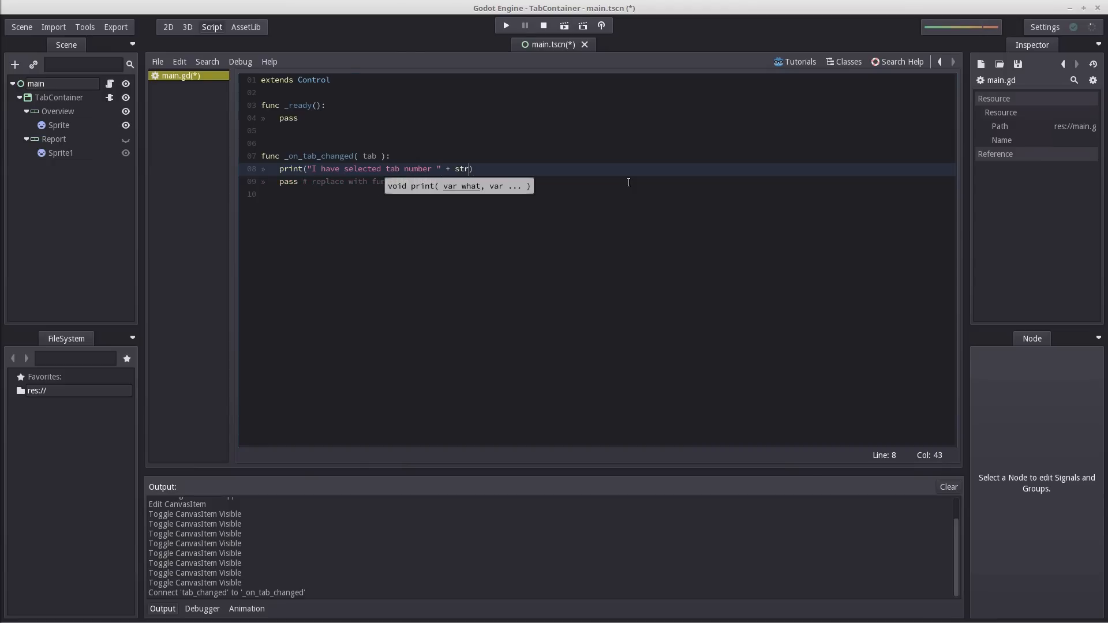
{"action": "type", "text": "(tab)"}
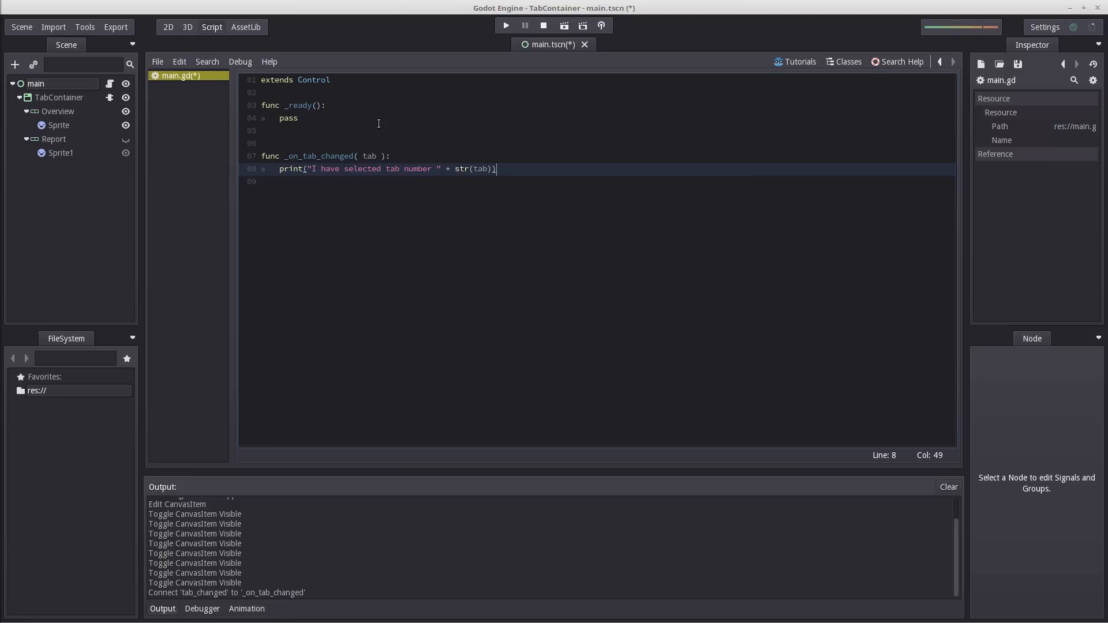
{"action": "left_click", "coordinate": [505, 26]}
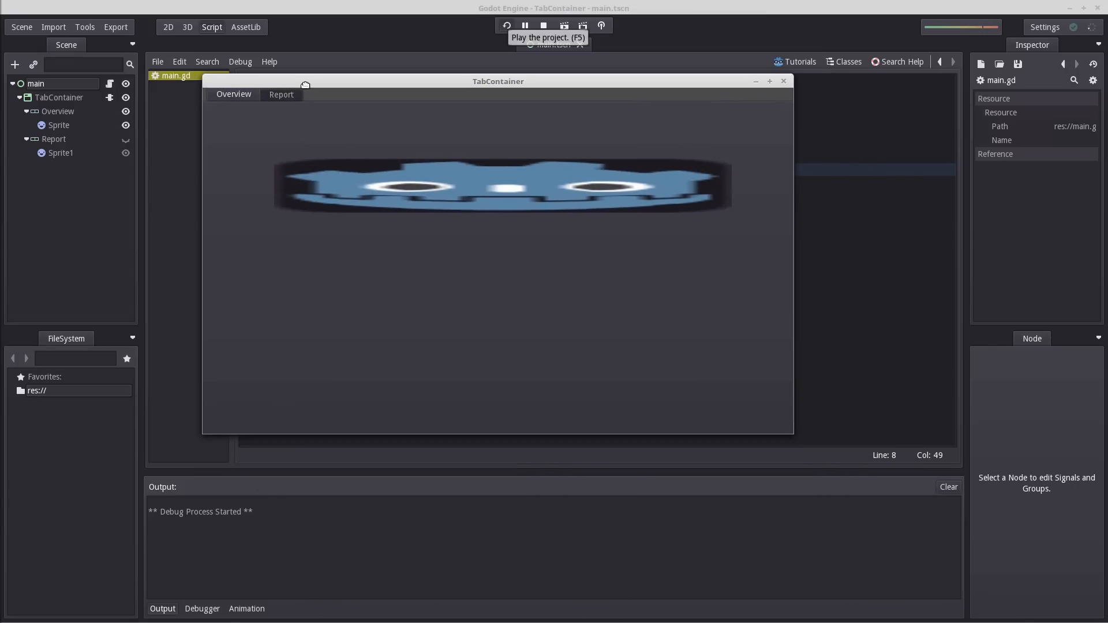
- Switch between the Overview and Report tabs in the game window, then stop the run
{"action": "left_click", "coordinate": [281, 94]}
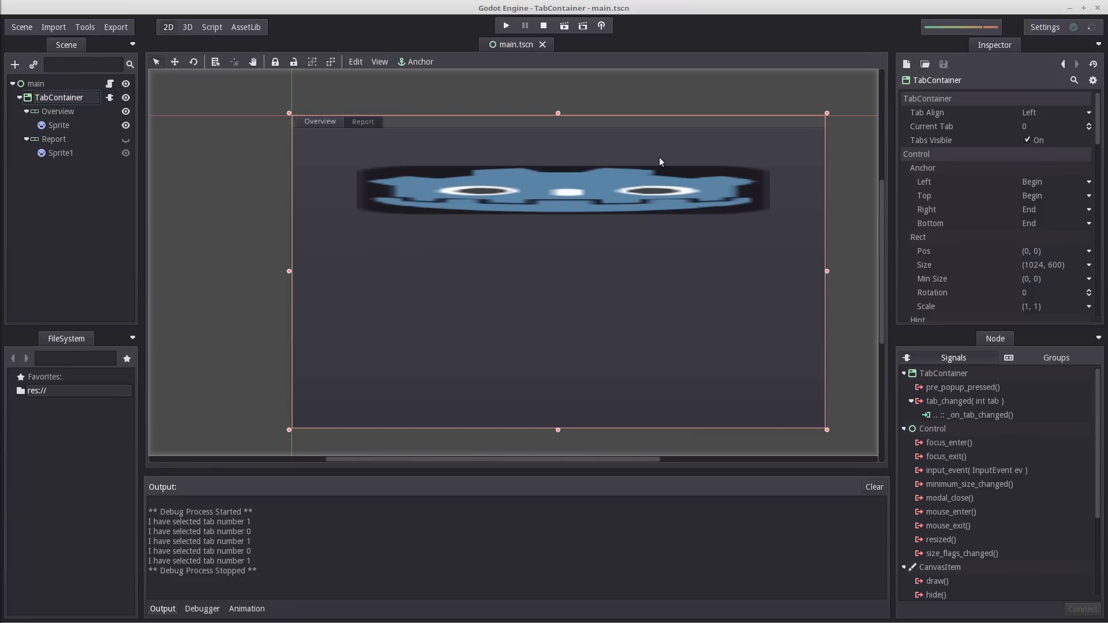
{"action": "mouse_move", "coordinate": [1040, 206]}
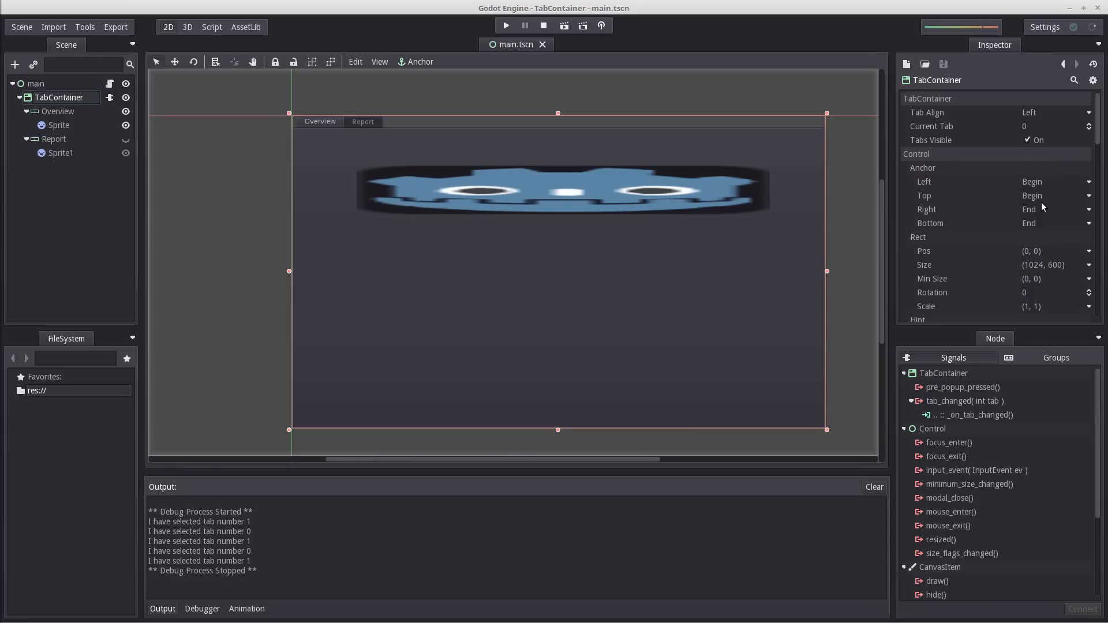
{"action": "left_click", "coordinate": [211, 27]}
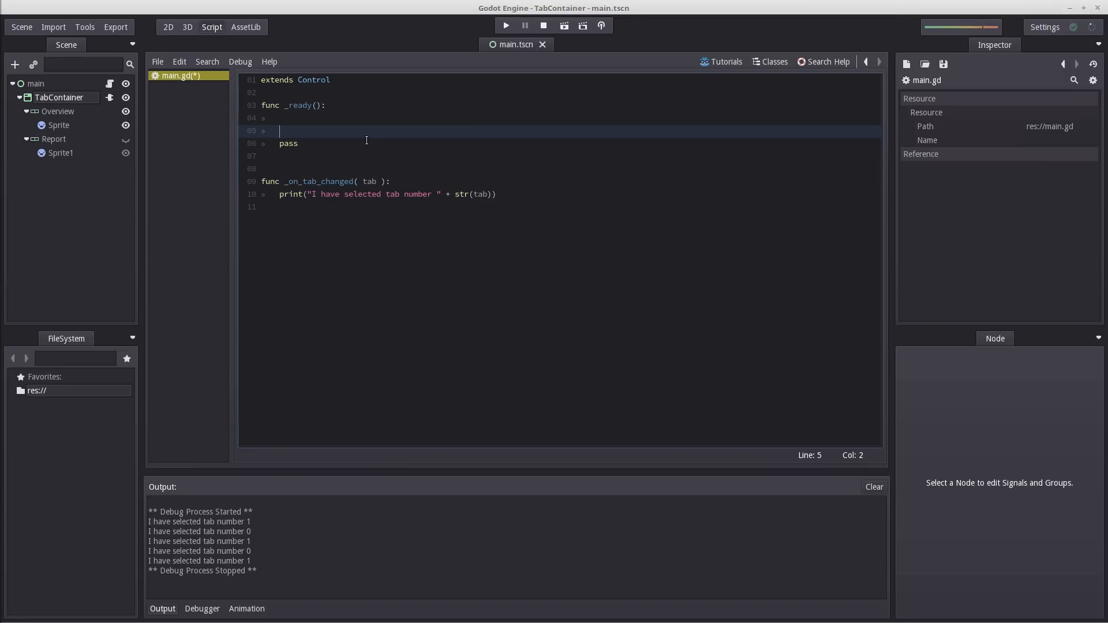
- In _ready, store get_node("TabContainer") in tab_container and call set_current_tab(1)
{"action": "type", "text": "var tab_container ="}
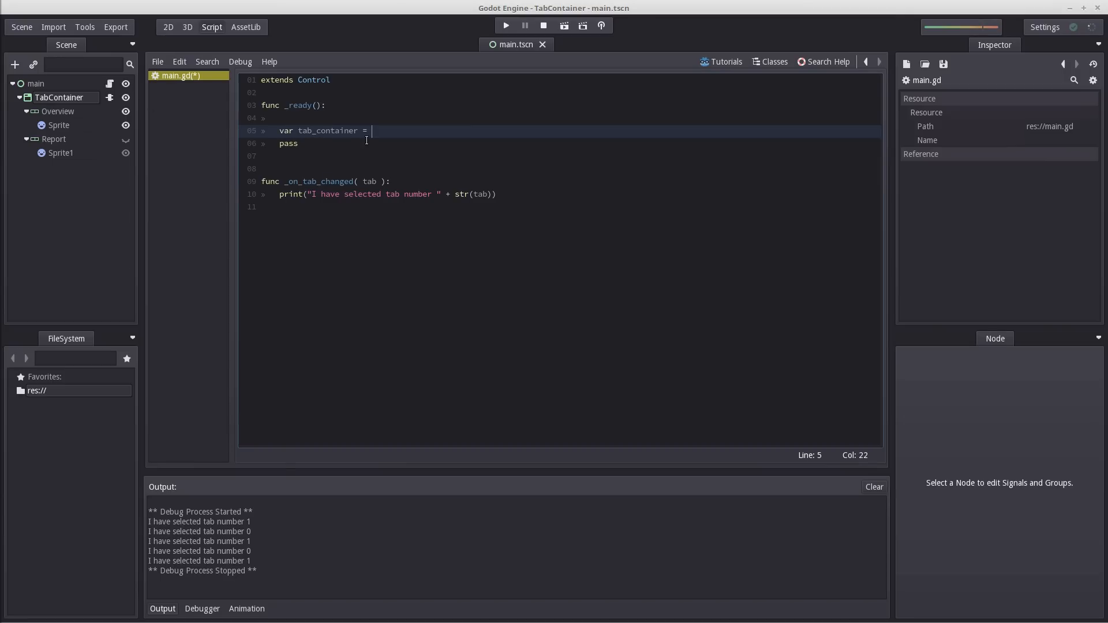
{"action": "type", "text": "get_node()"}
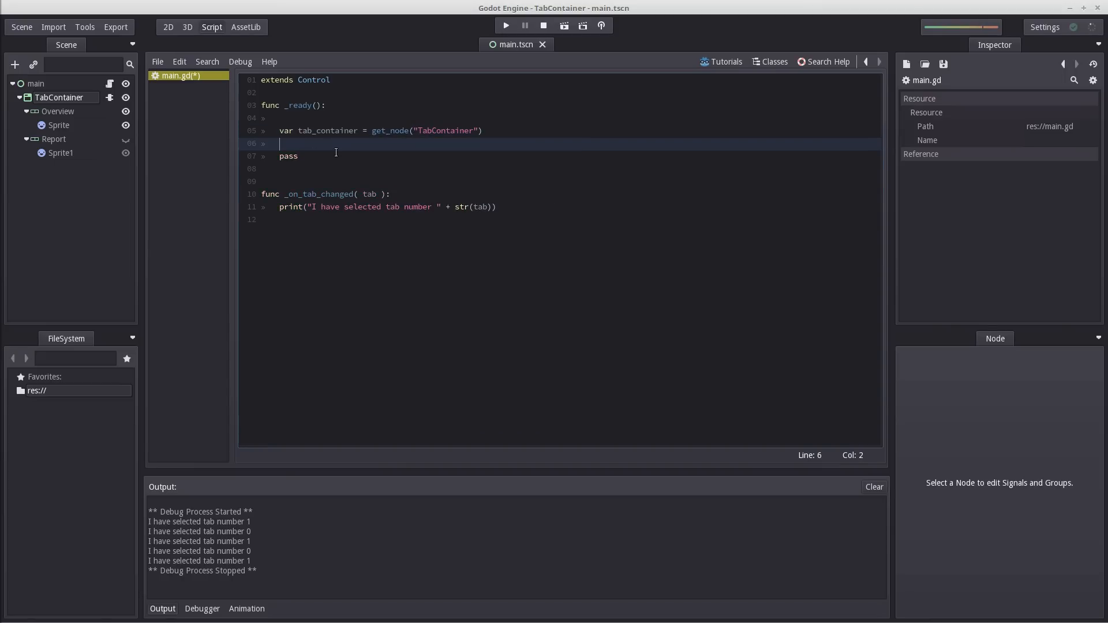
{"action": "type", "text": "tab_container.set_current_tab("}
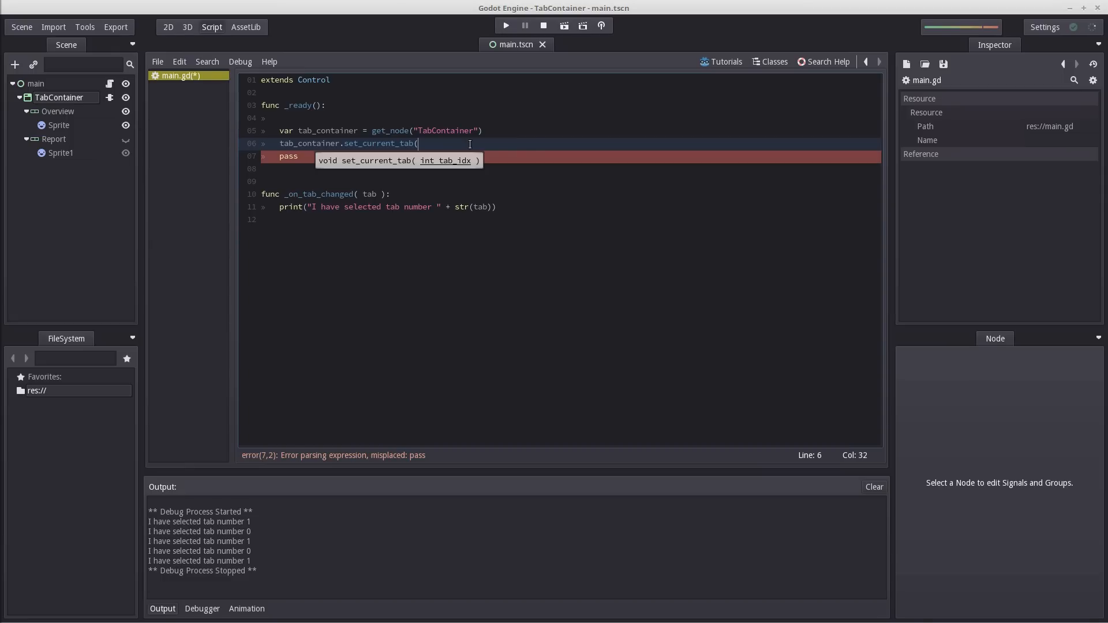
{"action": "type", "text": "1)"}
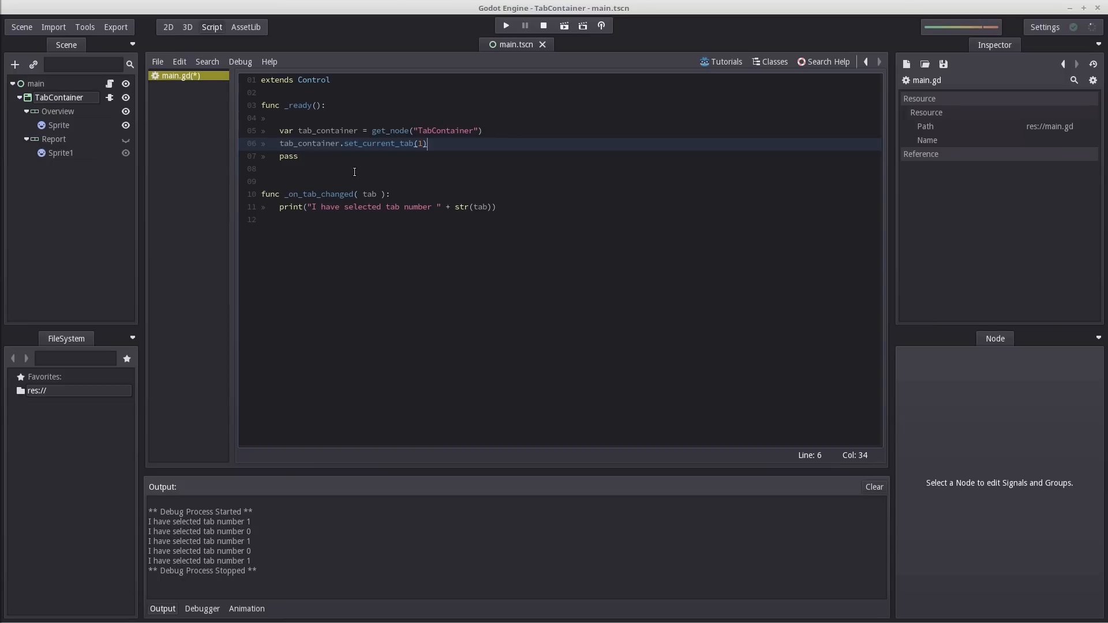
{"action": "mouse_move", "coordinate": [504, 26]}
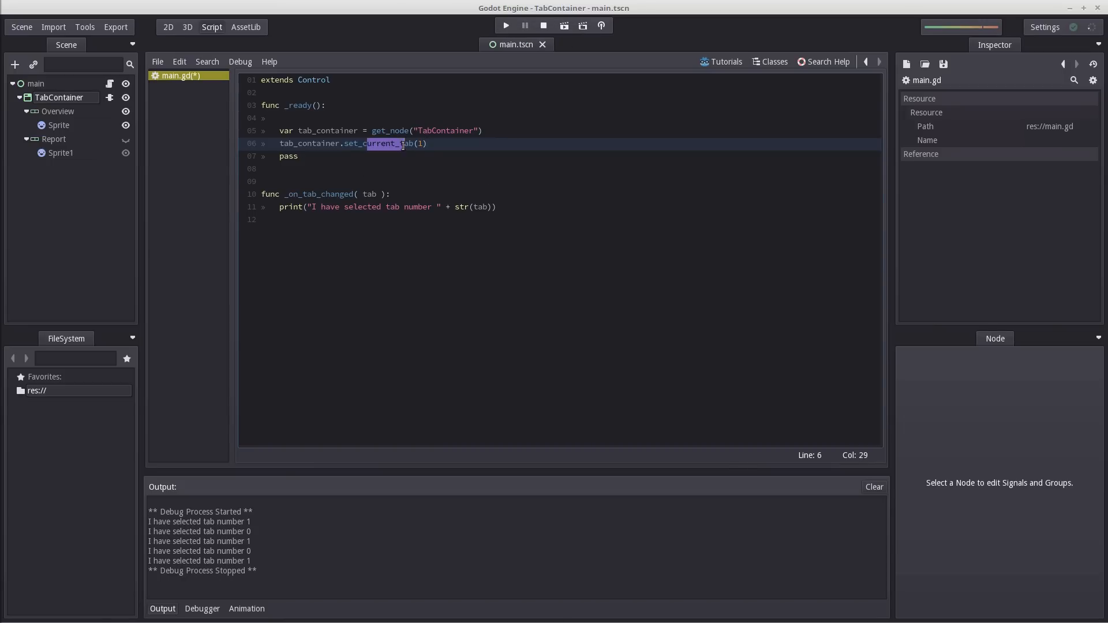
- Save and run the script, then highlight the _on_tab_changed function name
{"action": "left_click", "coordinate": [504, 25]}
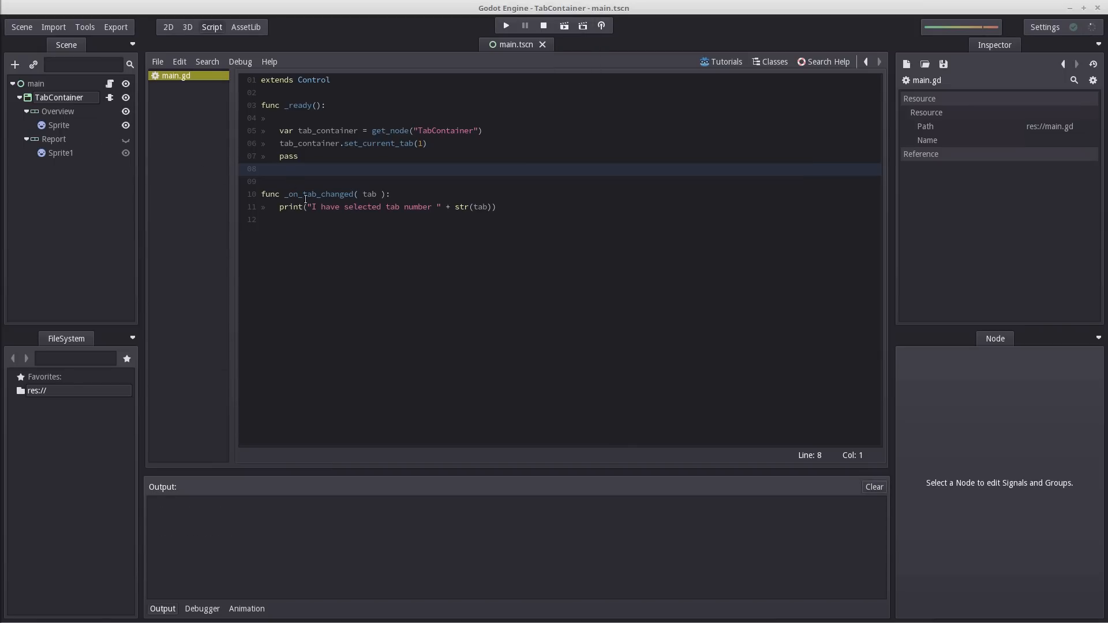
{"action": "double_click", "coordinate": [319, 194]}
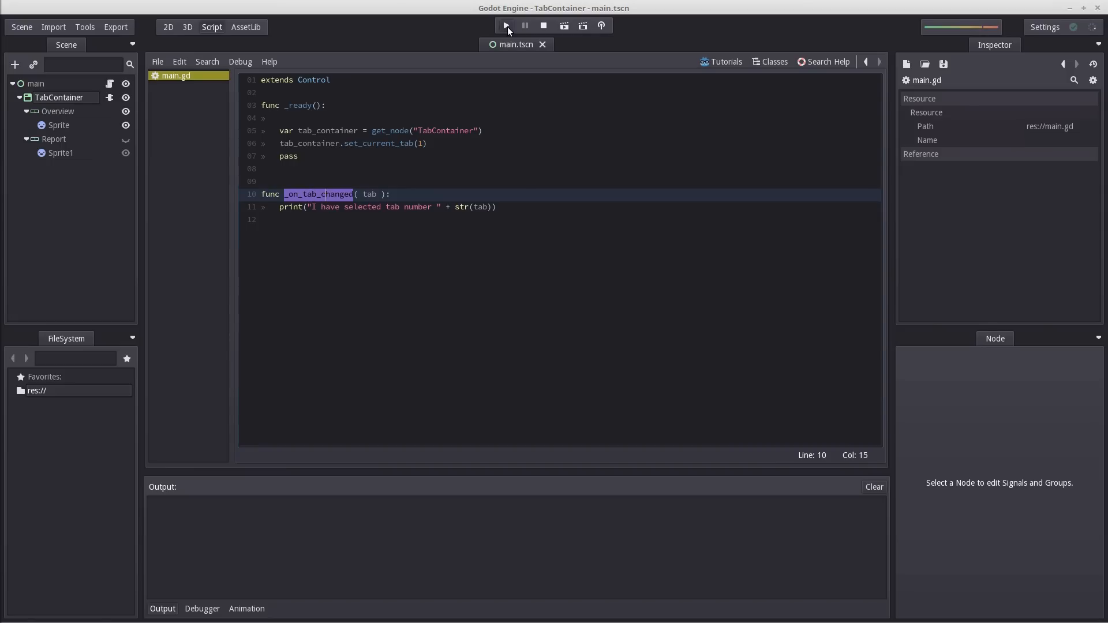
- Run the scene starting on Report, then select Report and Overview to log tabs 1 and 0
{"action": "left_click", "coordinate": [506, 27]}
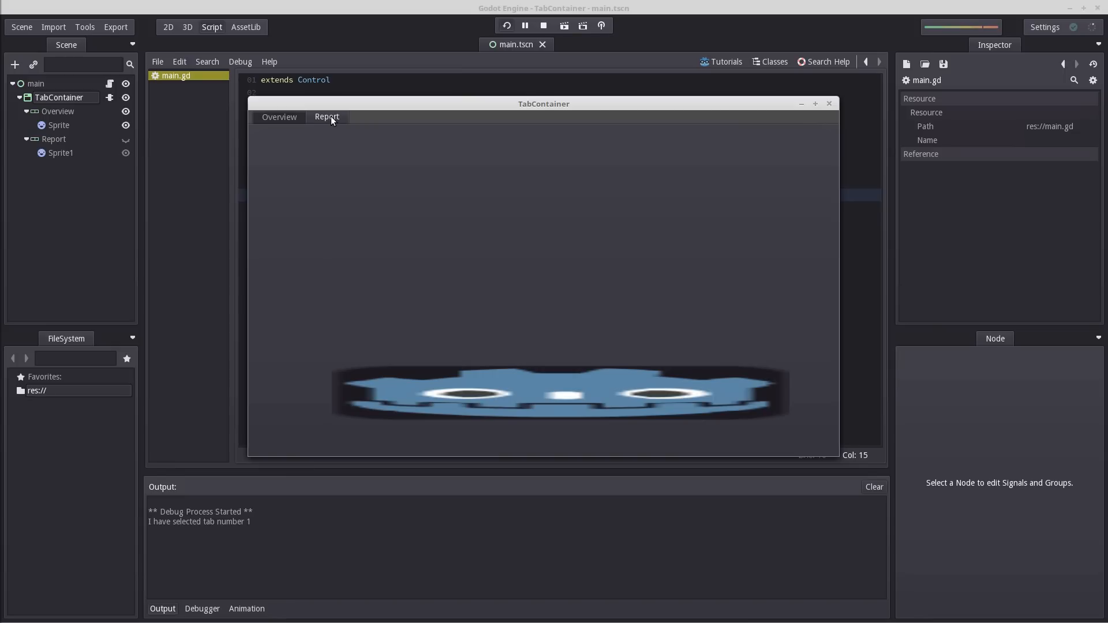
{"action": "left_click", "coordinate": [326, 116]}
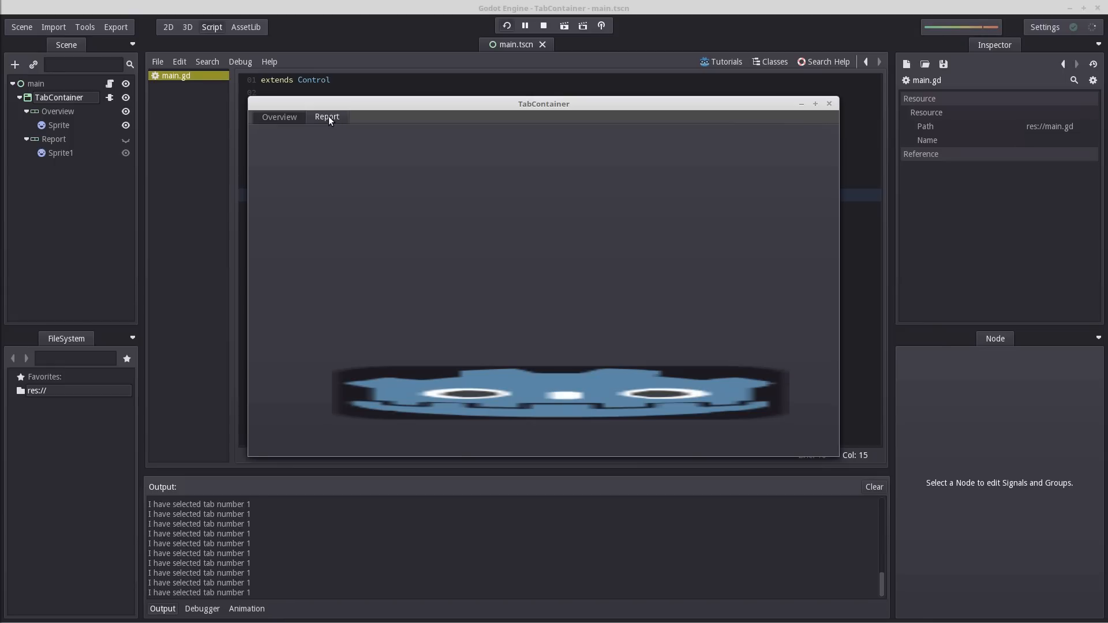
{"action": "mouse_move", "coordinate": [283, 124]}
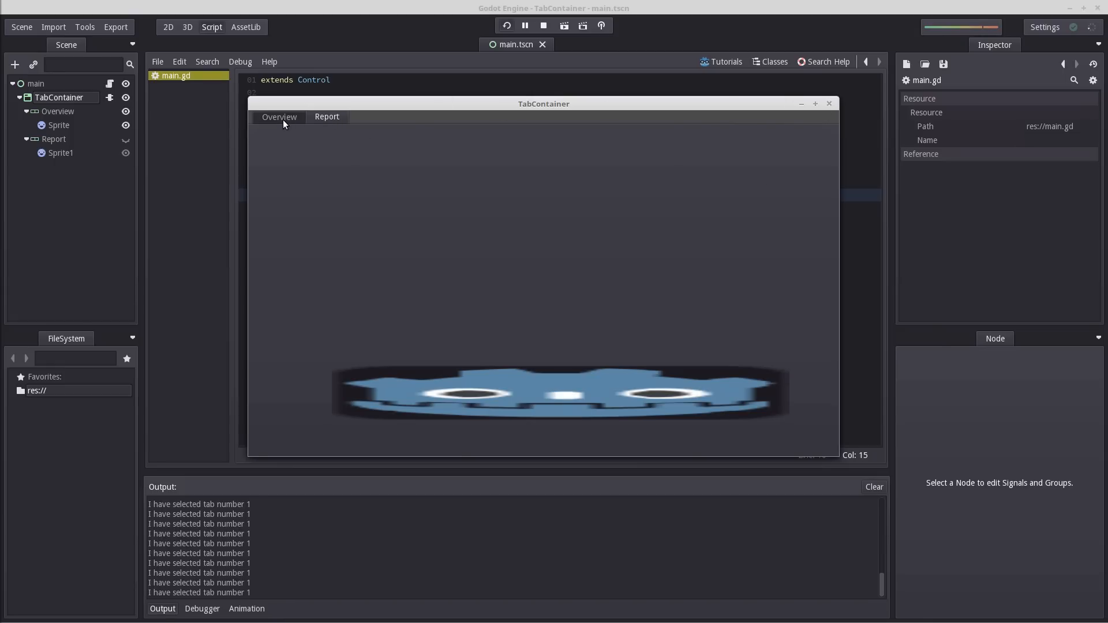
{"action": "left_click", "coordinate": [278, 117]}
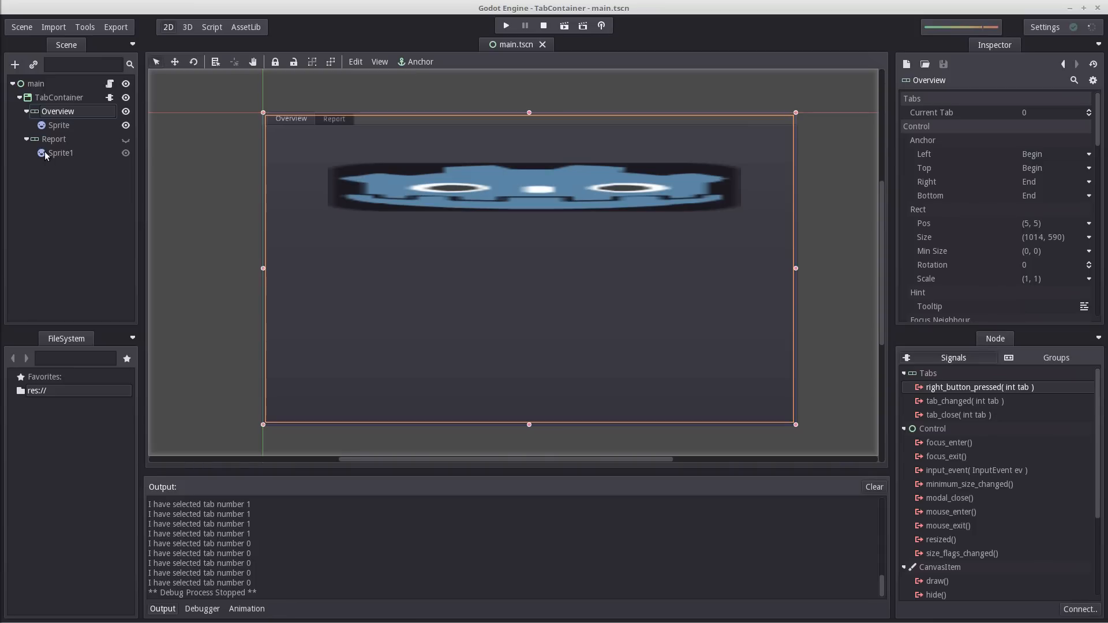
{"action": "left_click", "coordinate": [36, 83]}
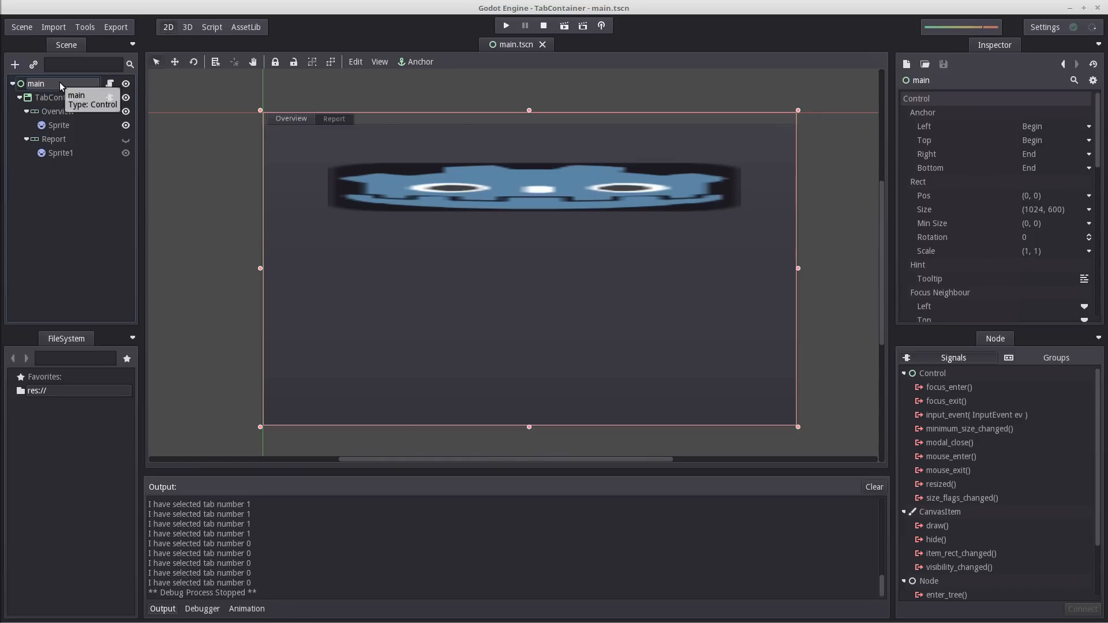
{"action": "mouse_move", "coordinate": [99, 141]}
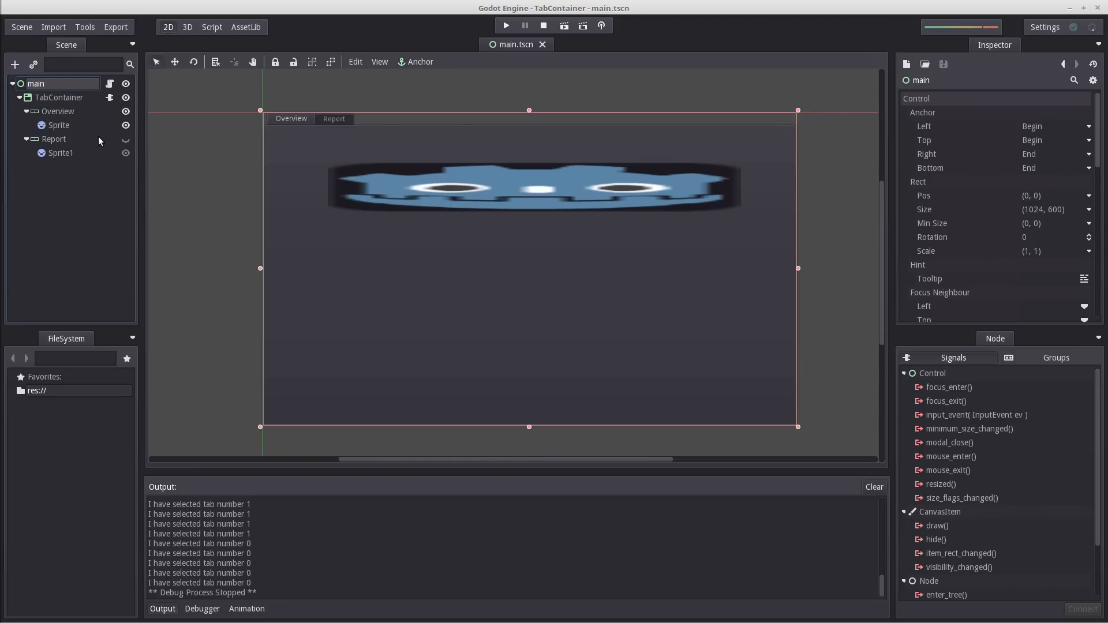
{"action": "mouse_move", "coordinate": [55, 139]}
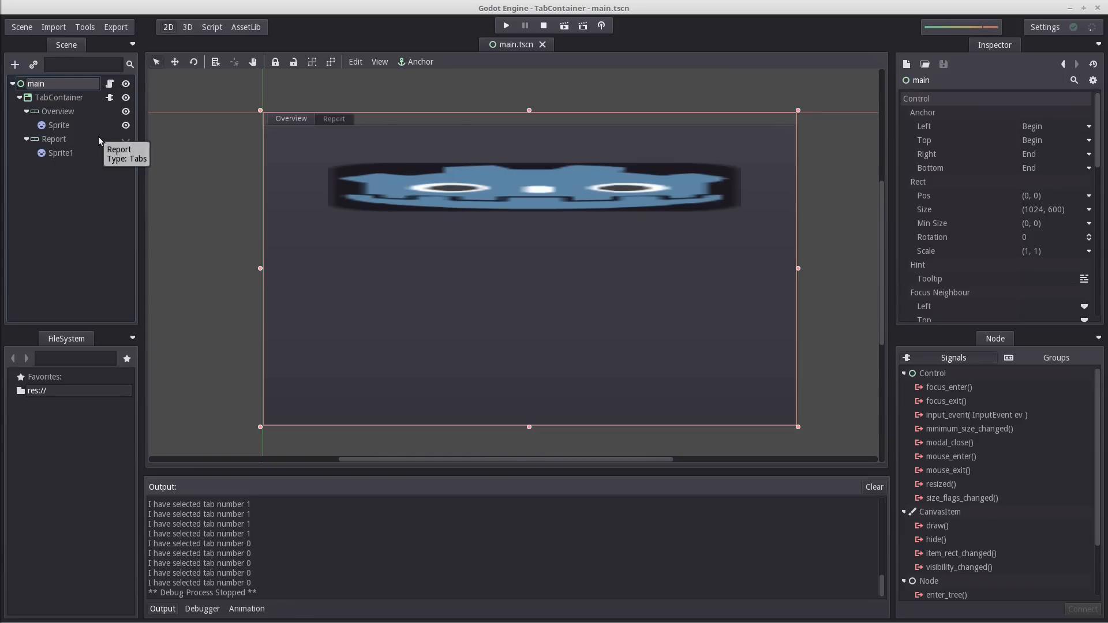